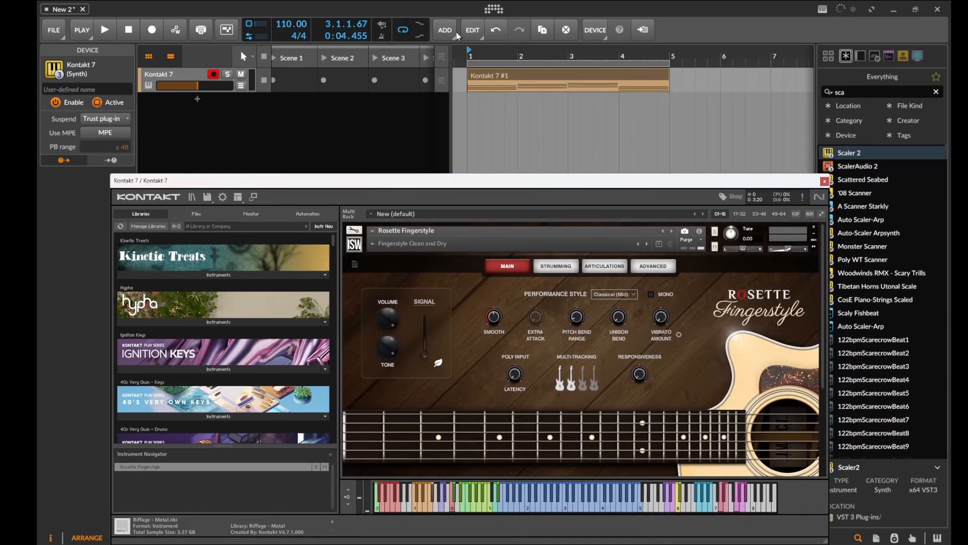
Play the Kontakt clip once, then stop it.
{"action": "left_click", "coordinate": [104, 29]}
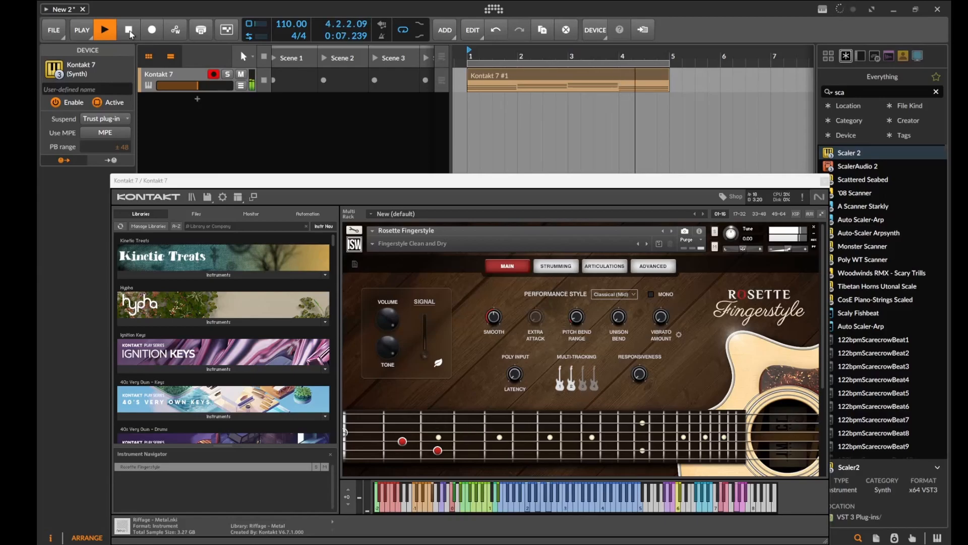
{"action": "left_click", "coordinate": [104, 29]}
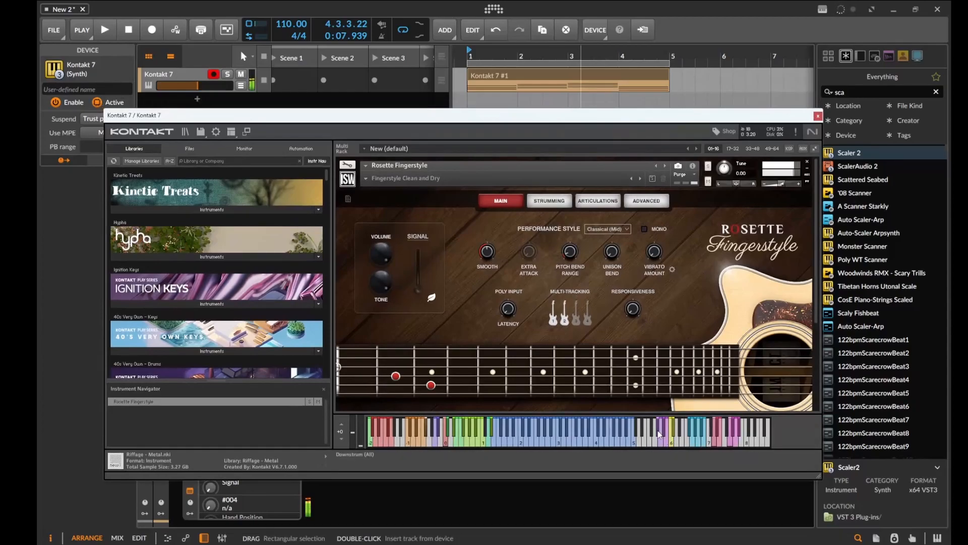
{"action": "left_click", "coordinate": [660, 430]}
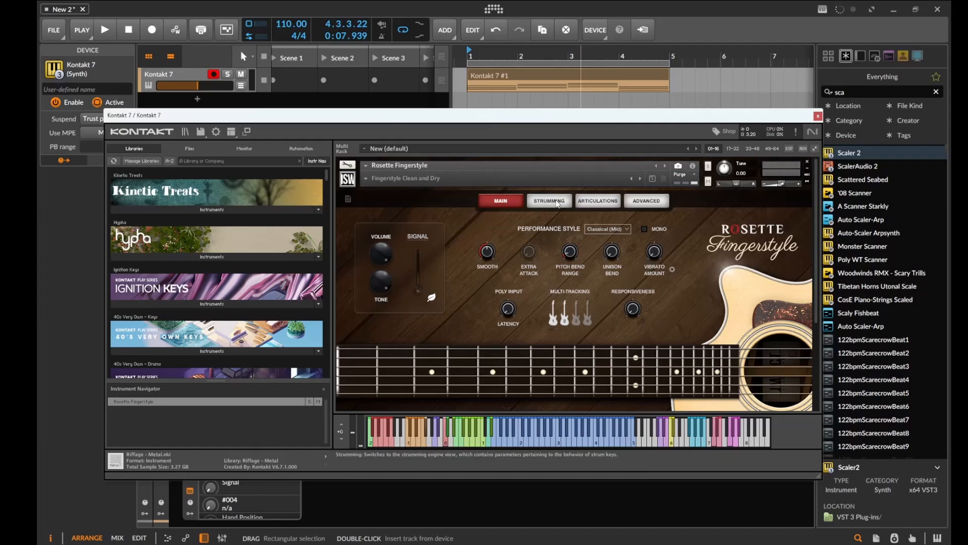
Show Rosette Fingerstyle's strumming settings and audition notes, including the fifth-string pick keyswitch.
{"action": "left_click", "coordinate": [548, 201]}
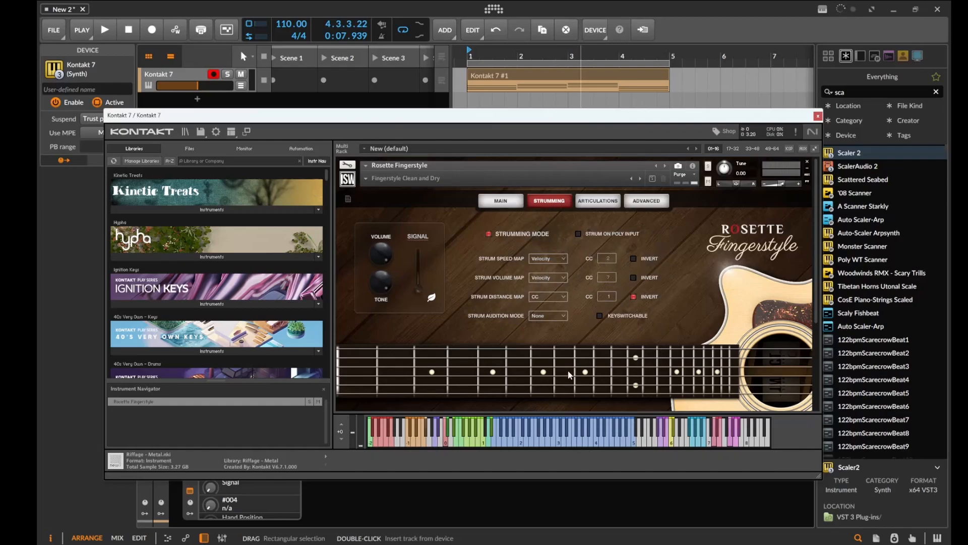
{"action": "left_click", "coordinate": [104, 30]}
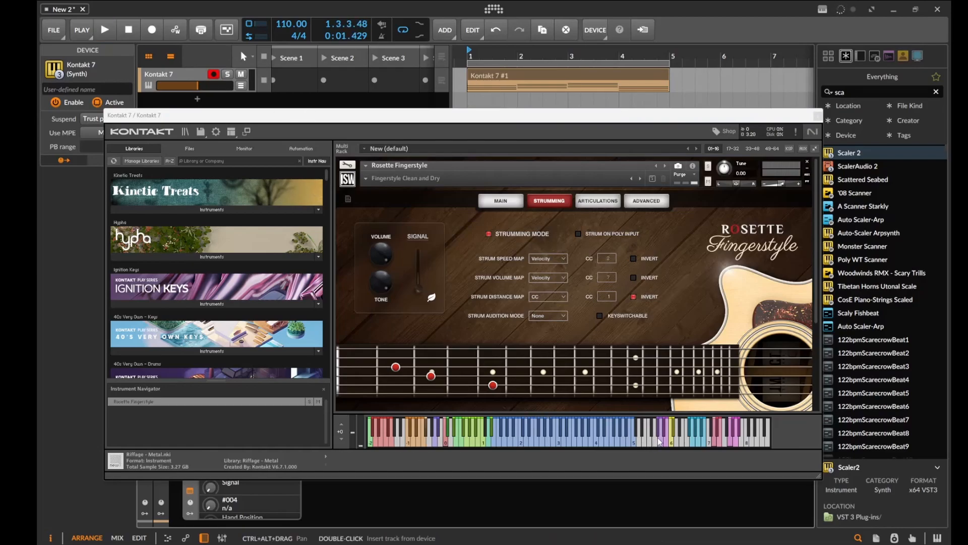
{"action": "left_click", "coordinate": [105, 29]}
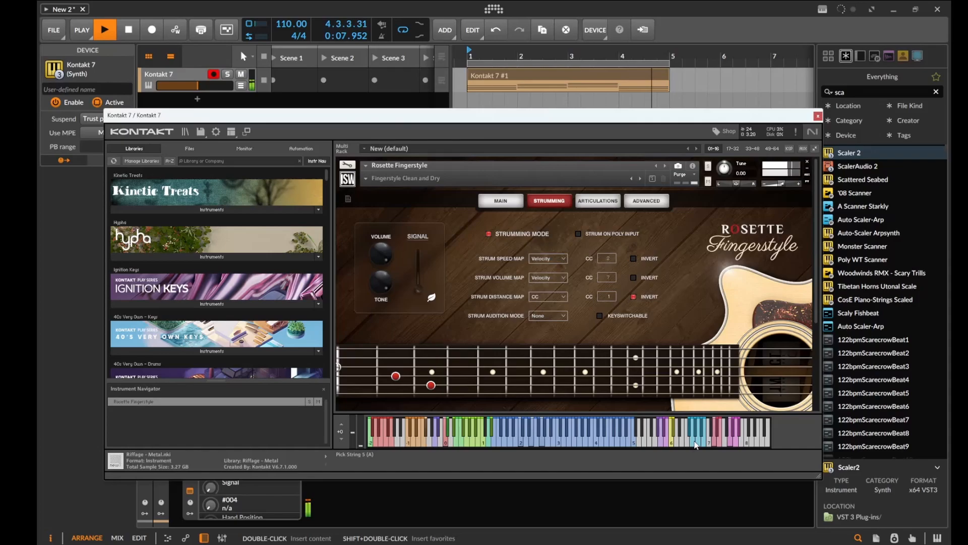
{"action": "left_click", "coordinate": [105, 30]}
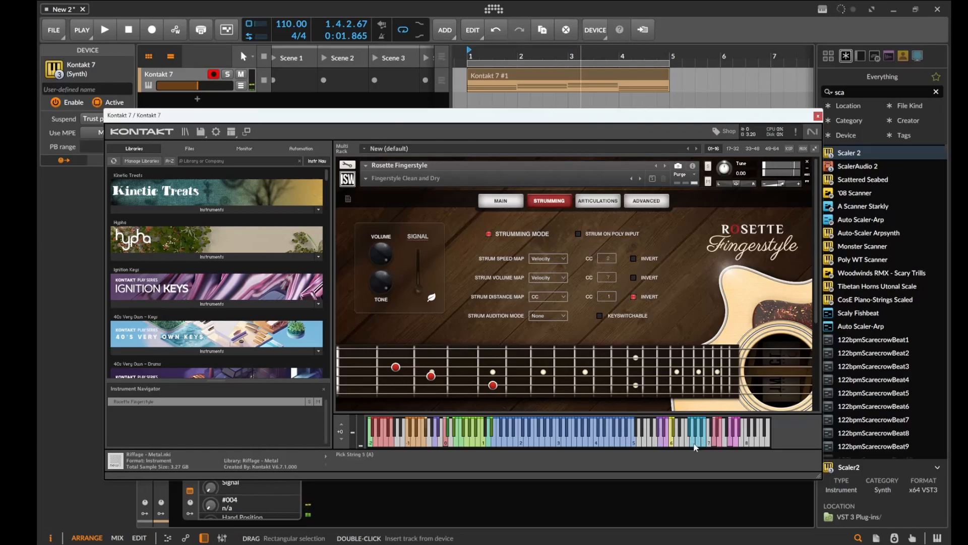
{"action": "mouse_move", "coordinate": [688, 429]}
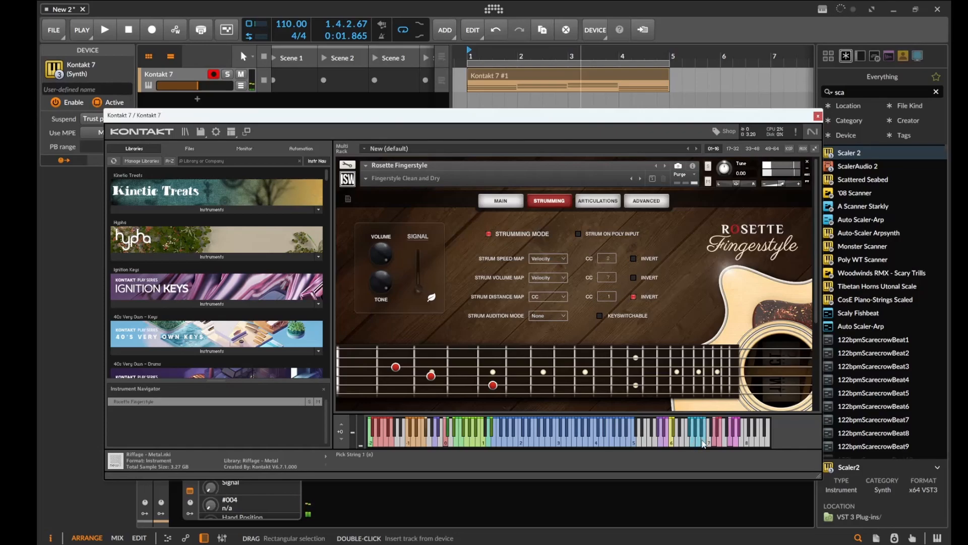
{"action": "mouse_move", "coordinate": [481, 113]}
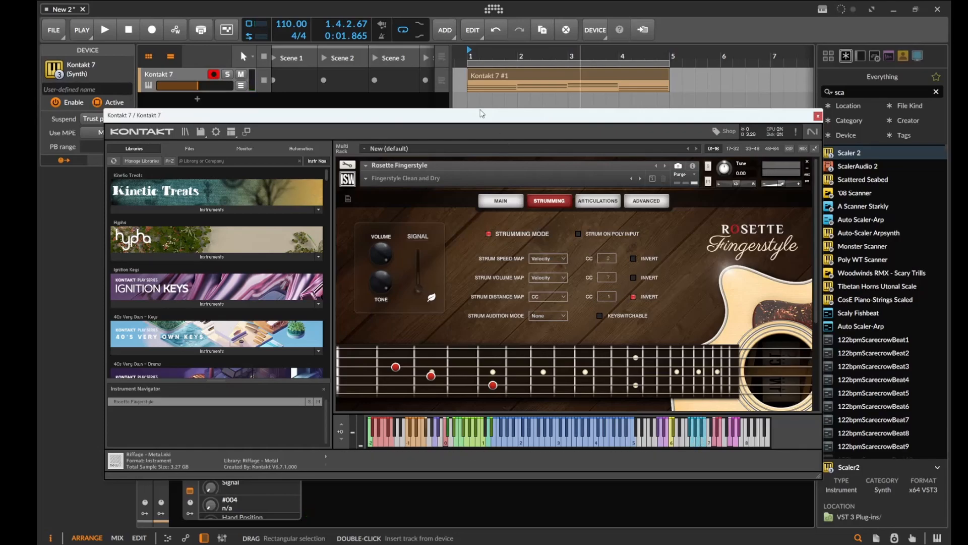
{"action": "mouse_move", "coordinate": [844, 307]}
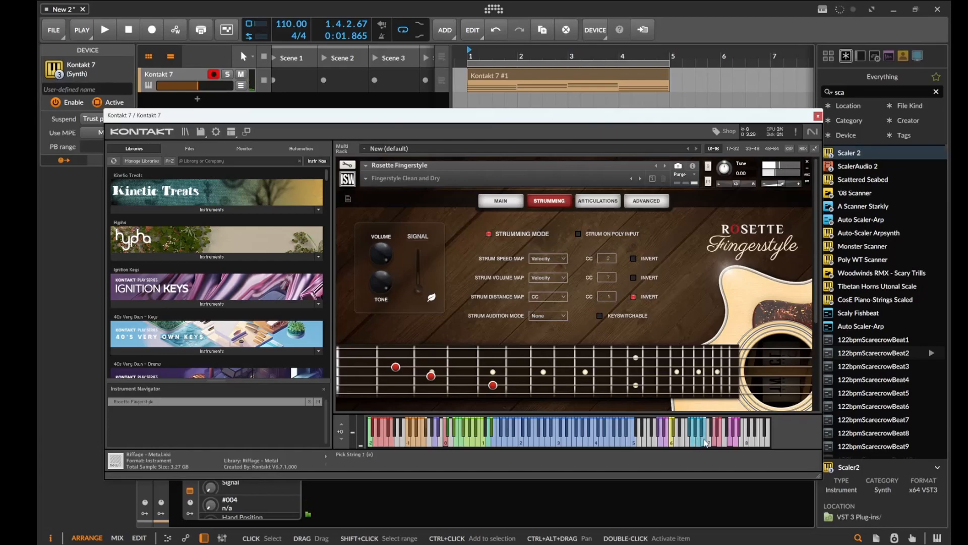
{"action": "left_click", "coordinate": [704, 432]}
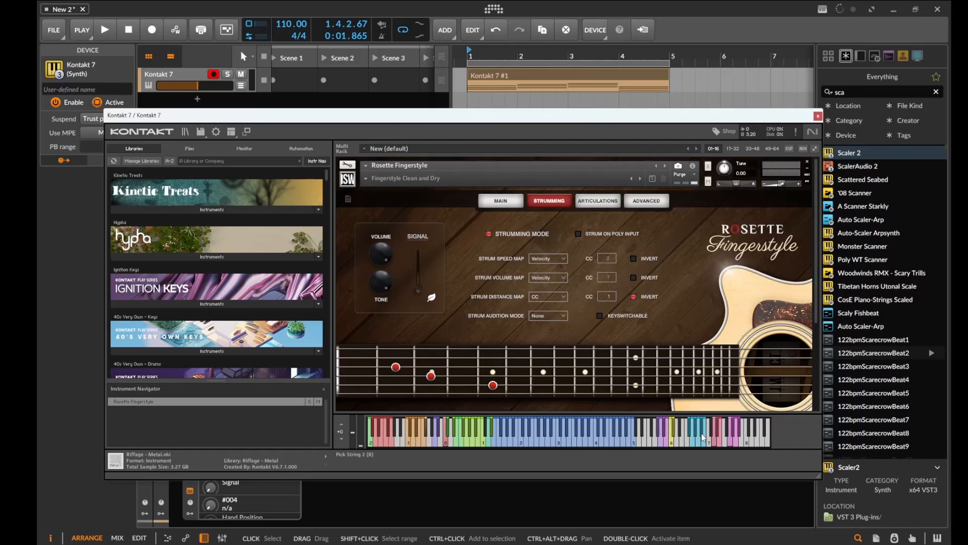
{"action": "mouse_move", "coordinate": [701, 437]}
{"action": "type", "text": "grid"}
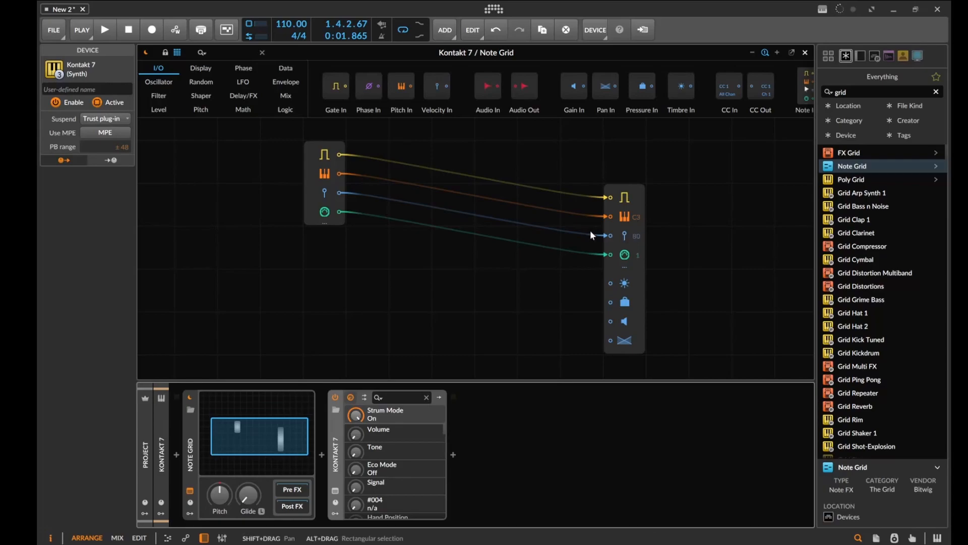
{"action": "mouse_move", "coordinate": [330, 179]}
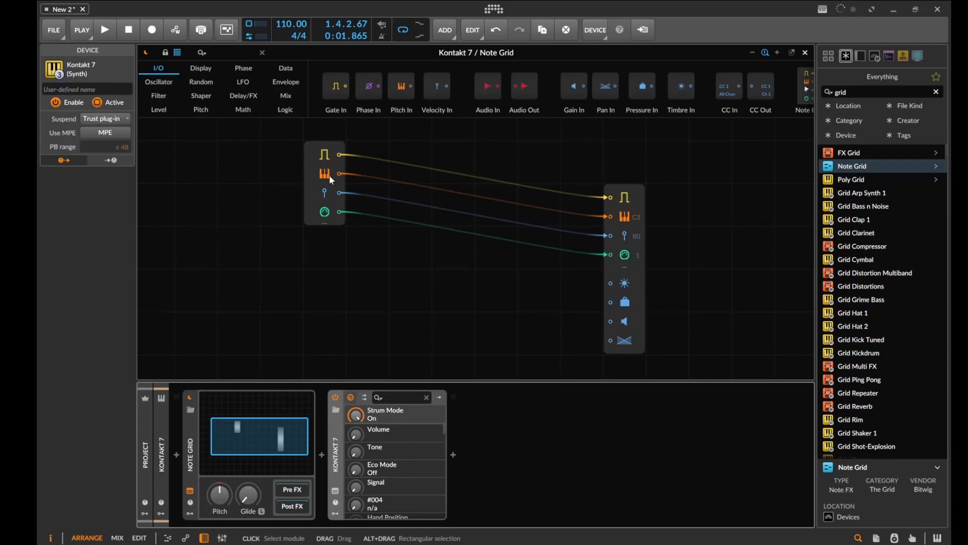
Insert a Note Grid ahead of Kontakt 7, showing the default Note In to Note Out patch.
{"action": "left_click", "coordinate": [325, 182]}
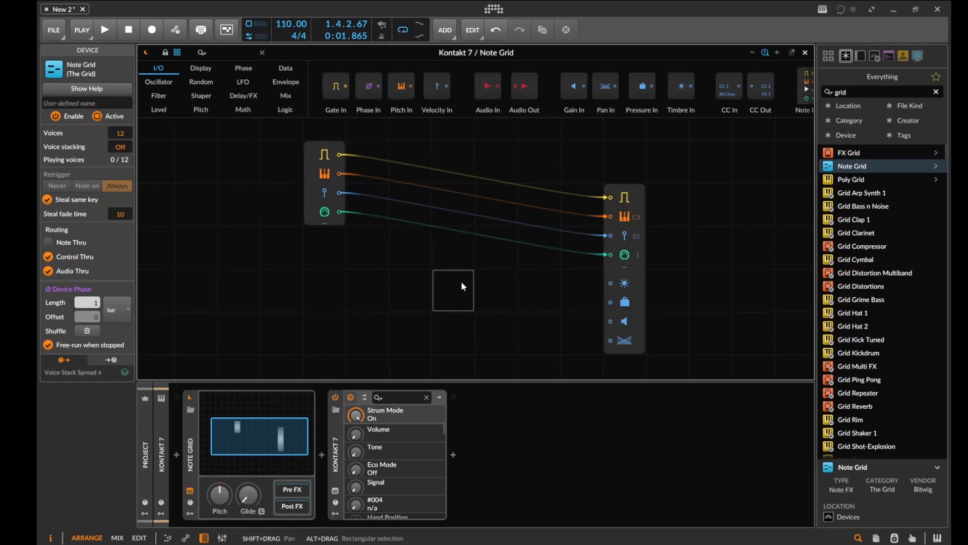
{"action": "mouse_move", "coordinate": [434, 181]}
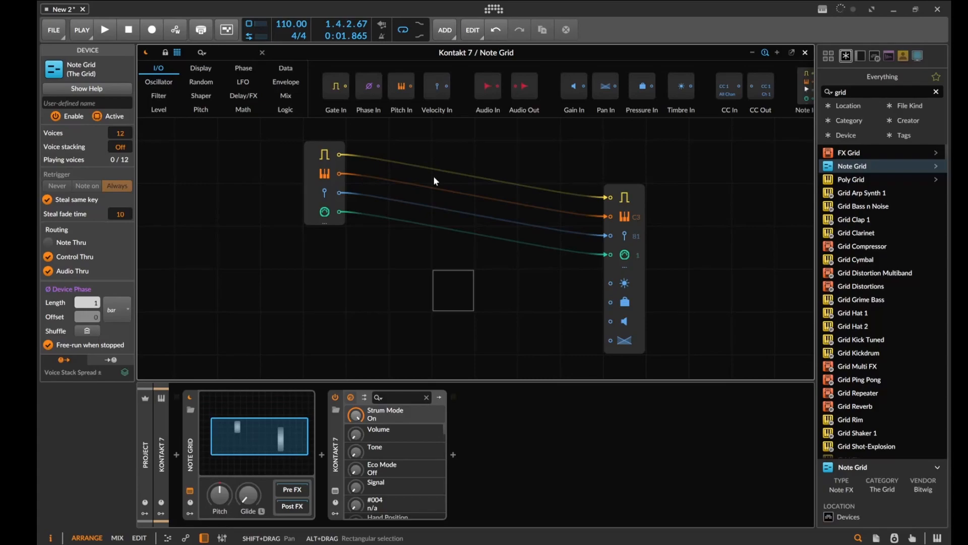
{"action": "mouse_move", "coordinate": [308, 179]}
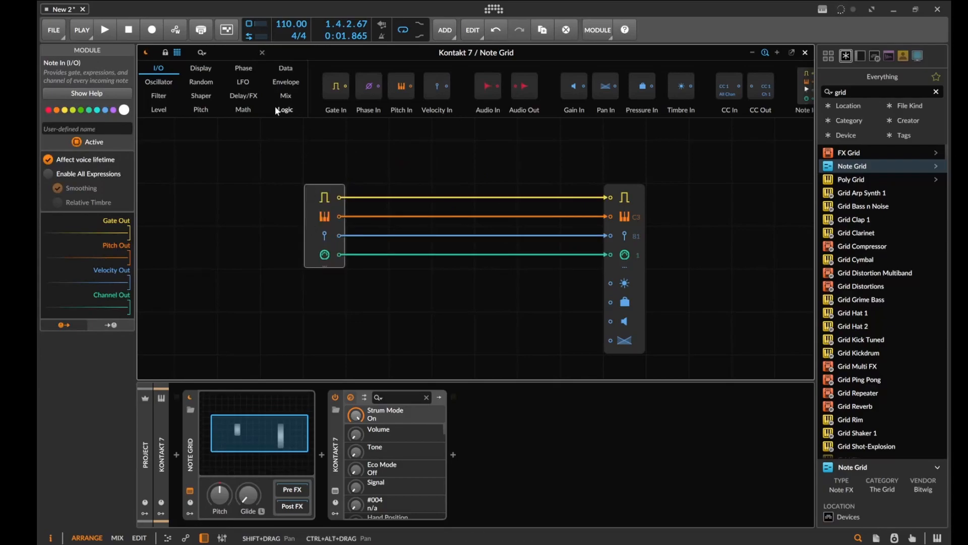
Browse the Logic module category in the Note Grid.
{"action": "left_click", "coordinate": [284, 109]}
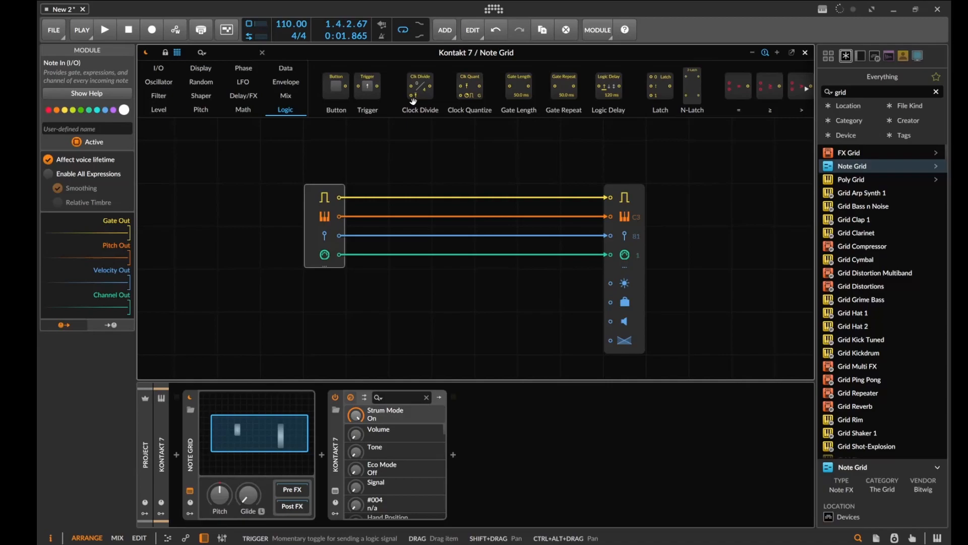
{"action": "mouse_move", "coordinate": [420, 86]}
{"action": "type", "text": "kon"}
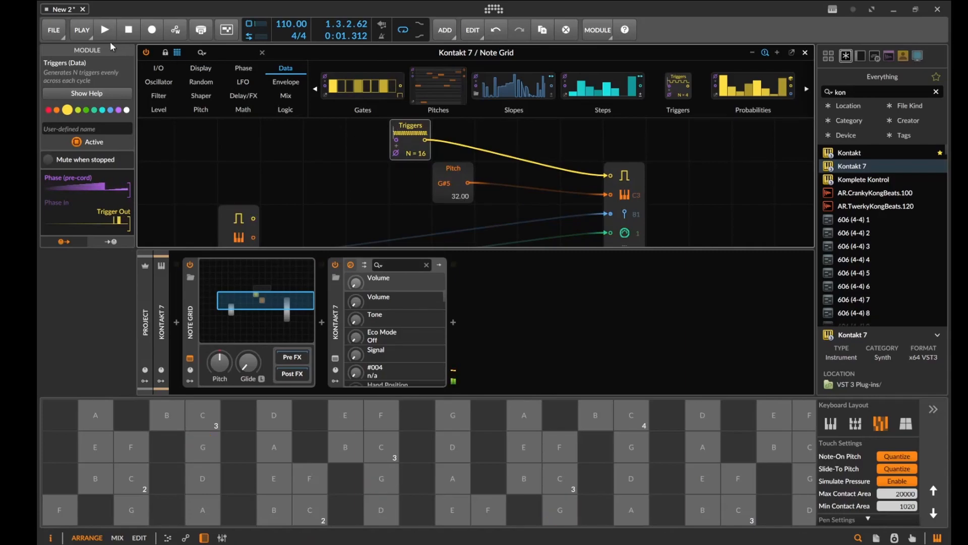
Play the track to hear sixteen G#5 triggers per cycle in true-mono voicing.
{"action": "left_click", "coordinate": [105, 29]}
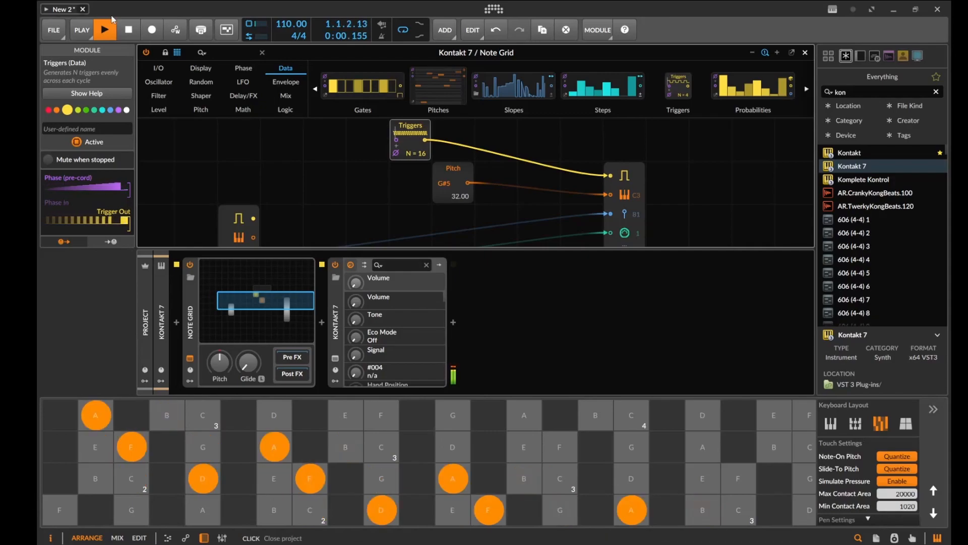
{"action": "left_click", "coordinate": [105, 29]}
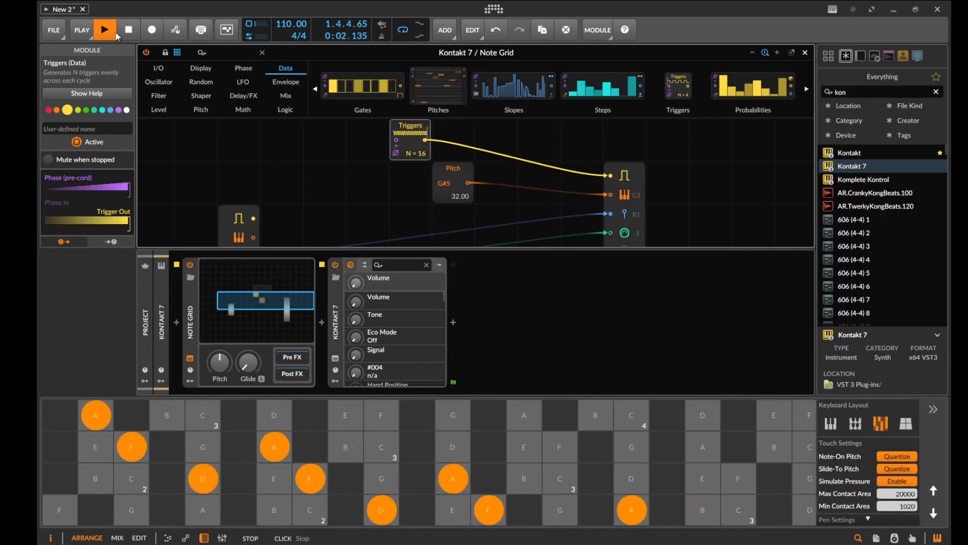
{"action": "left_click", "coordinate": [105, 29]}
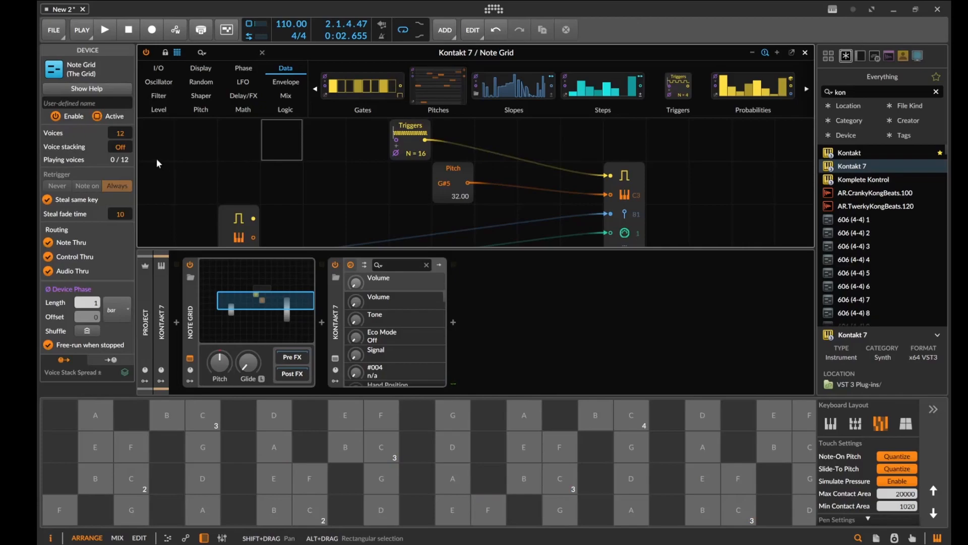
{"action": "mouse_move", "coordinate": [166, 132]}
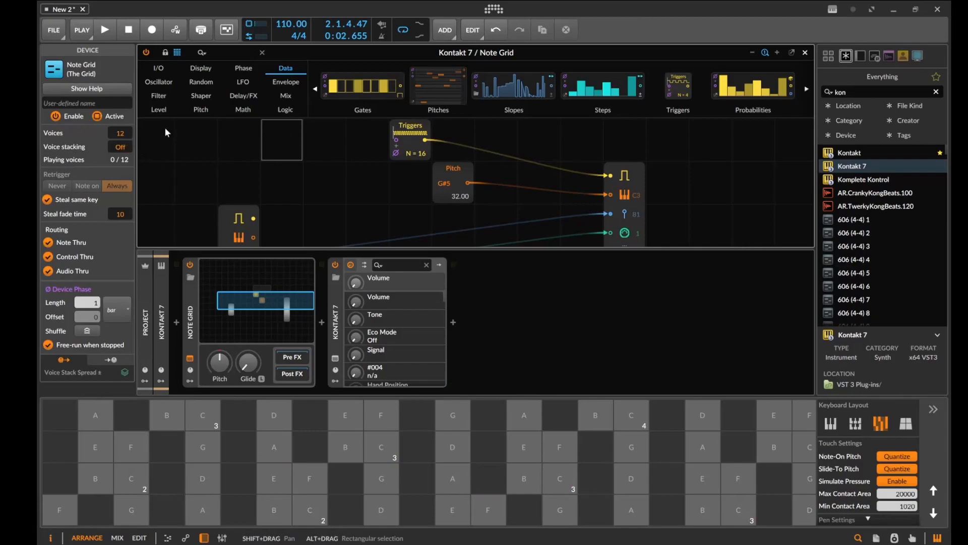
{"action": "mouse_move", "coordinate": [121, 135]}
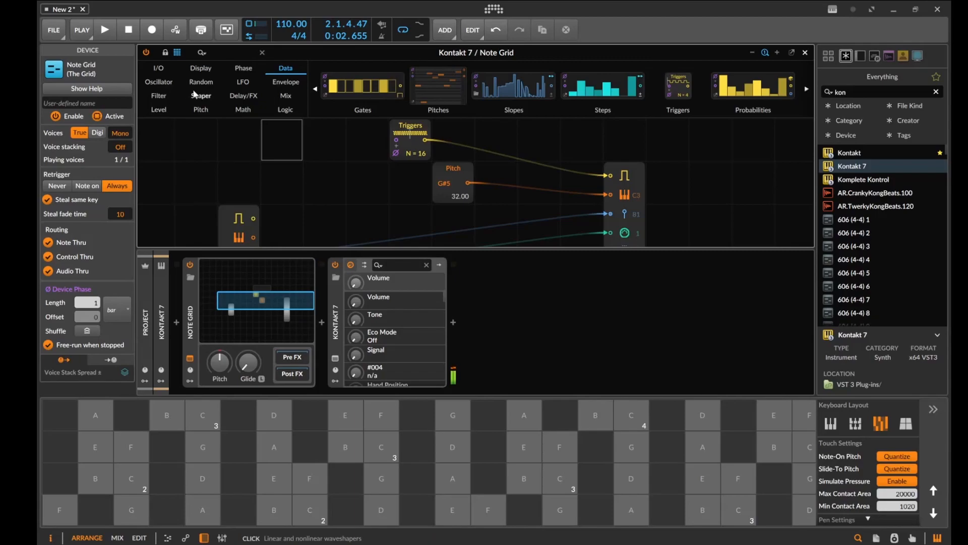
{"action": "left_click", "coordinate": [104, 29]}
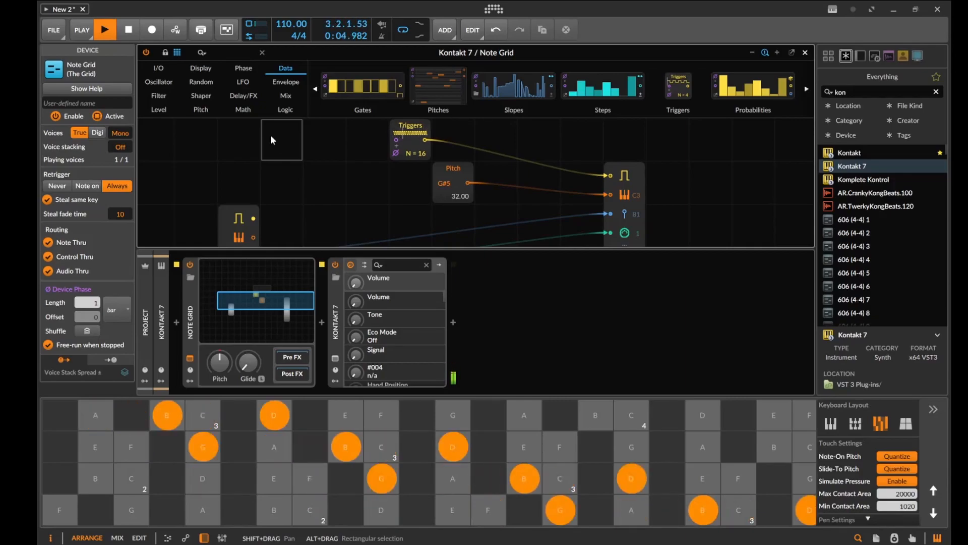
Rearrange the patch, moving the Pitch module lower and the Triggers module further left.
{"action": "left_click", "coordinate": [129, 30]}
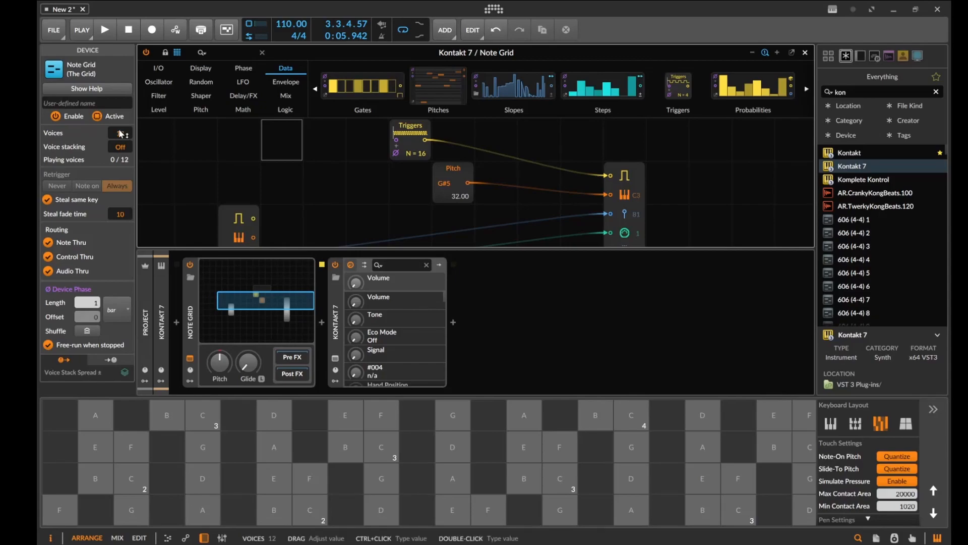
{"action": "left_click", "coordinate": [453, 182]}
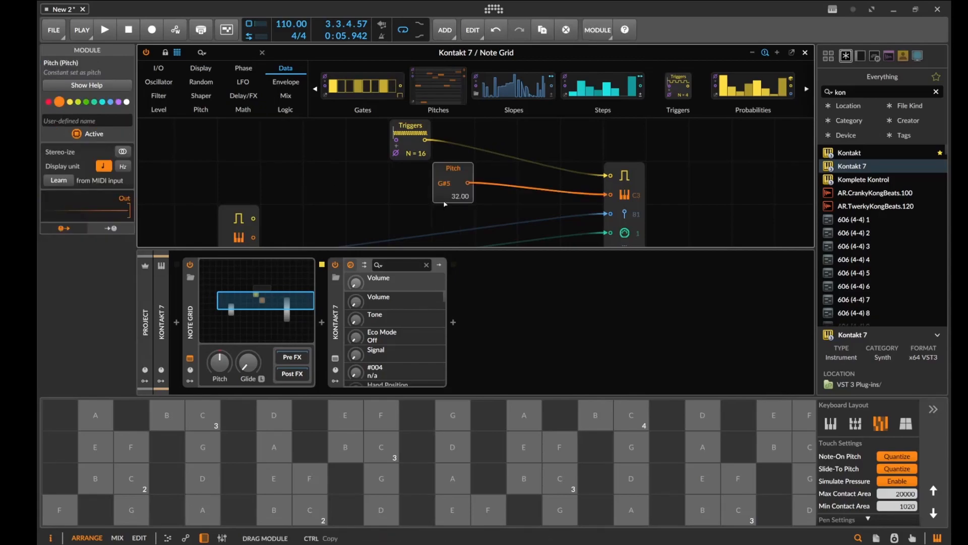
{"action": "left_click", "coordinate": [410, 126]}
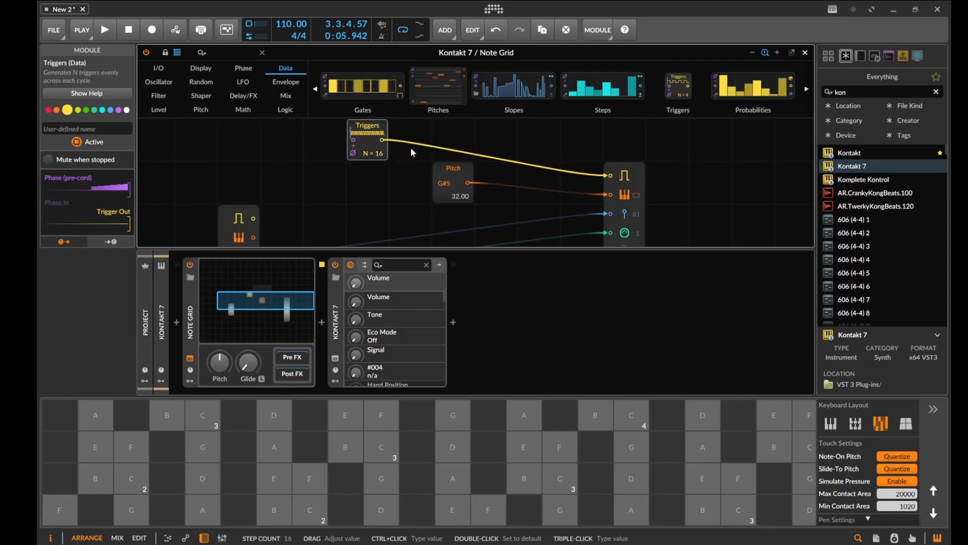
{"action": "mouse_move", "coordinate": [611, 182]}
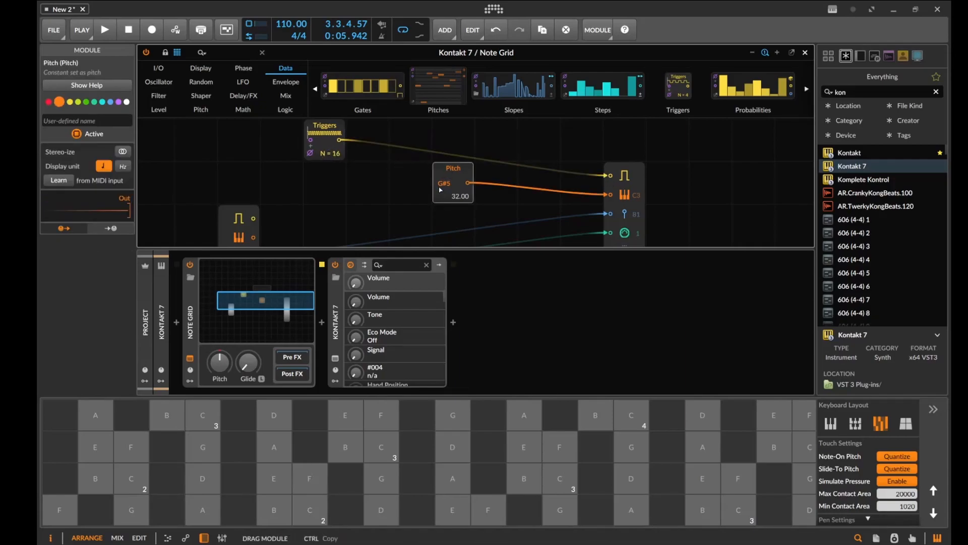
{"action": "left_click_drag", "start_coordinate": [452, 182], "coordinate": [409, 226]}
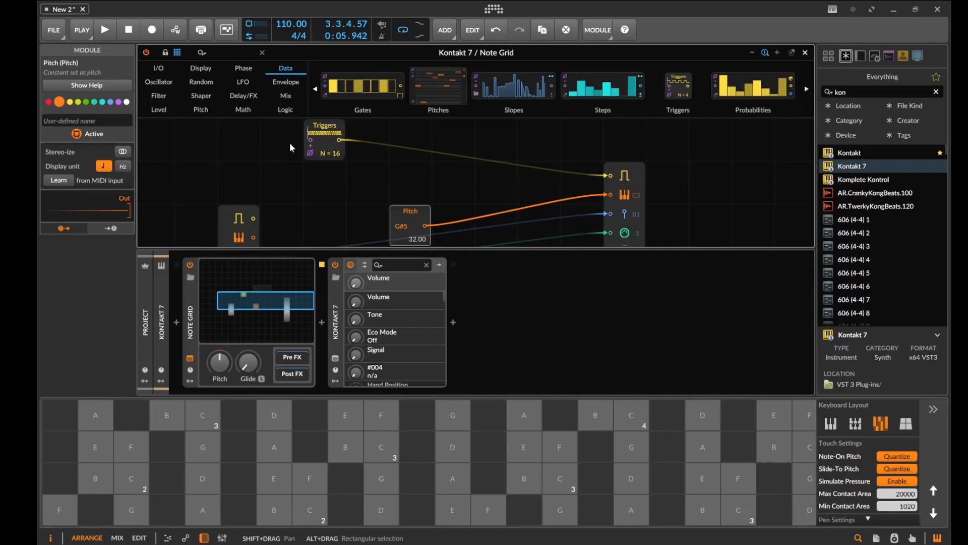
{"action": "mouse_move", "coordinate": [121, 521]}
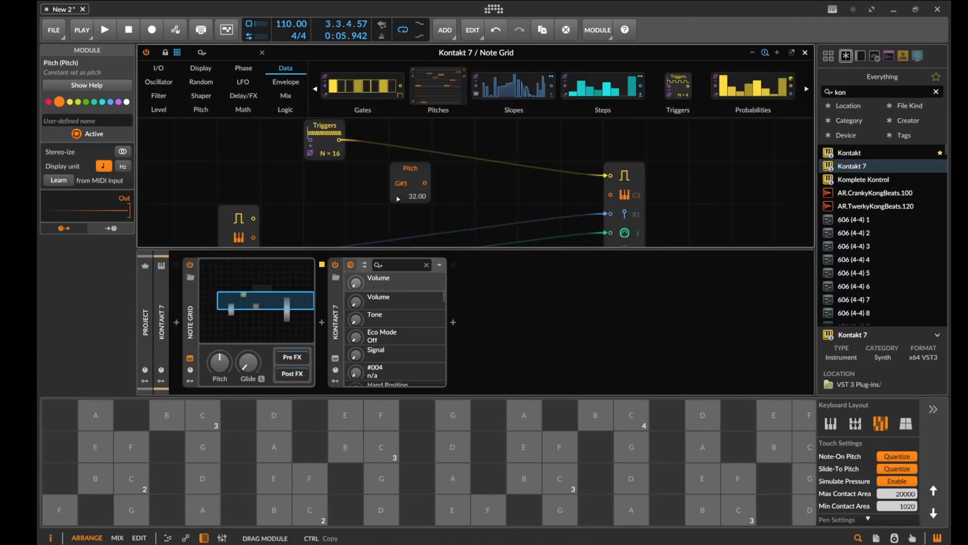
{"action": "mouse_move", "coordinate": [410, 181]}
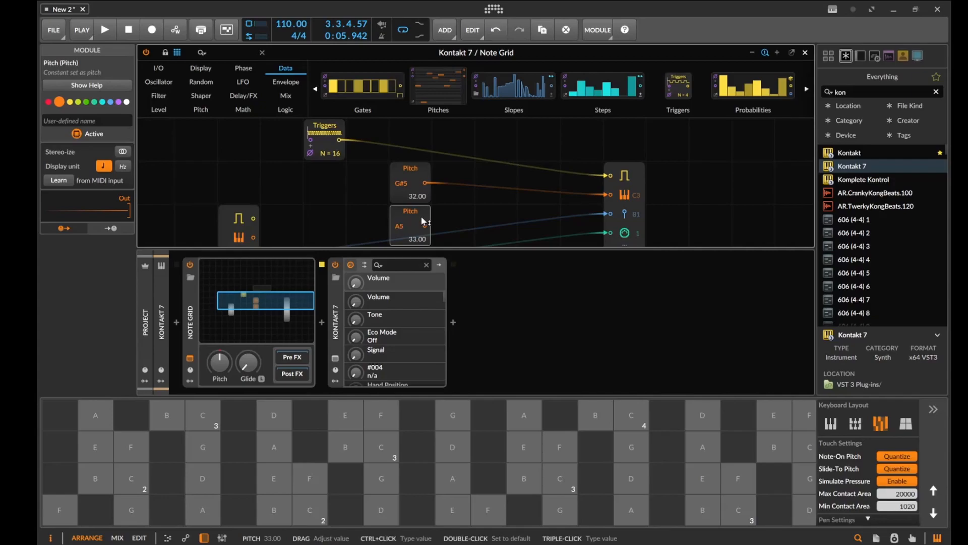
{"action": "mouse_move", "coordinate": [490, 204]}
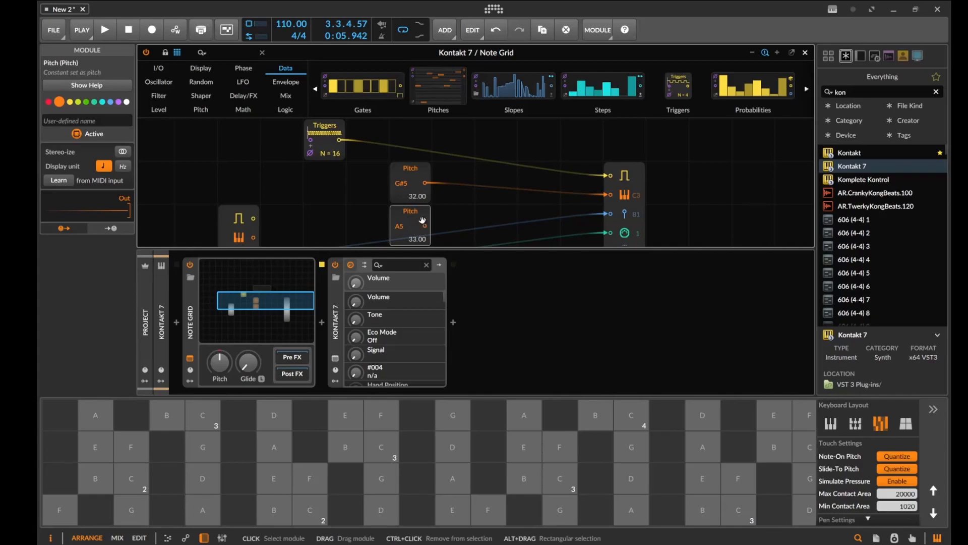
{"action": "left_click", "coordinate": [324, 129]}
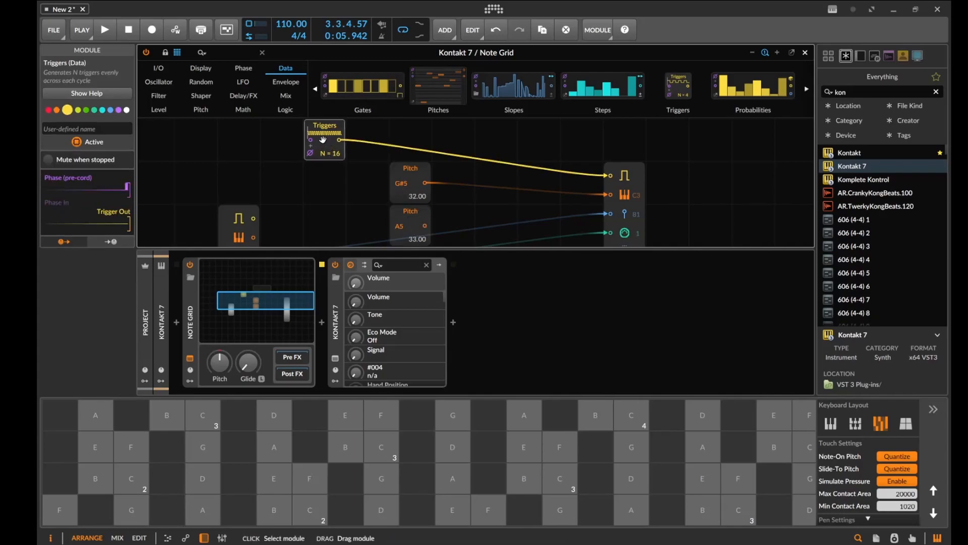
{"action": "left_click_drag", "start_coordinate": [325, 127], "coordinate": [282, 126]}
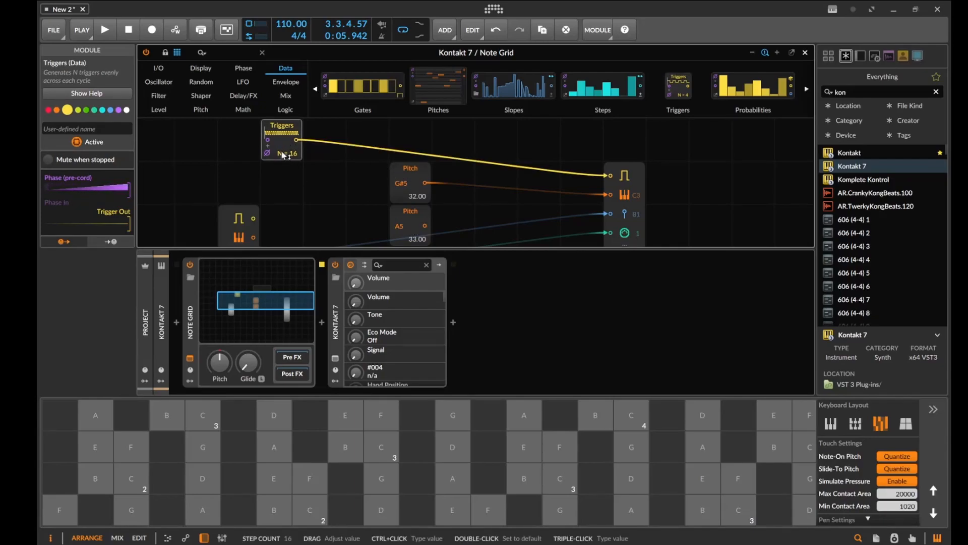
{"action": "left_click", "coordinate": [284, 110]}
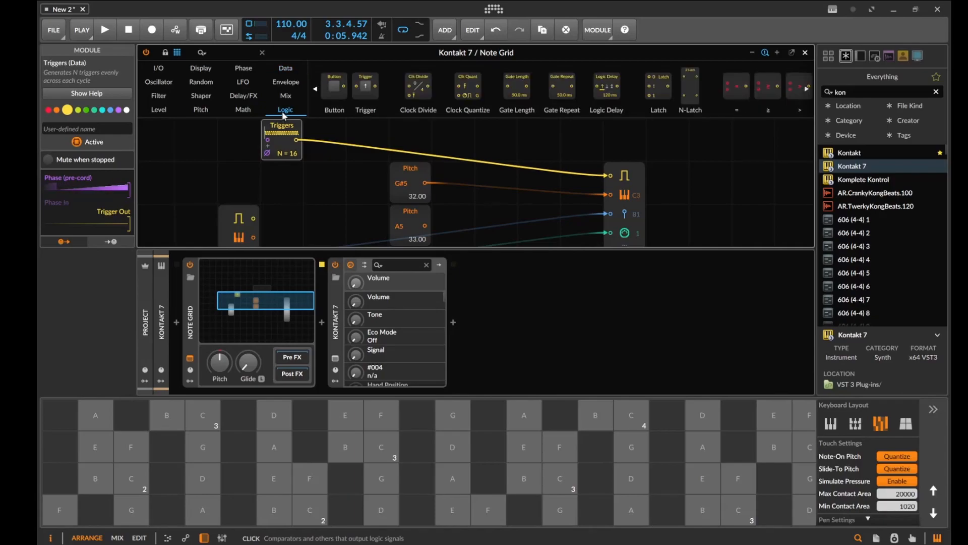
Add a Select In mix module to switch between the G#5 and A5 pitches.
{"action": "left_click", "coordinate": [286, 95]}
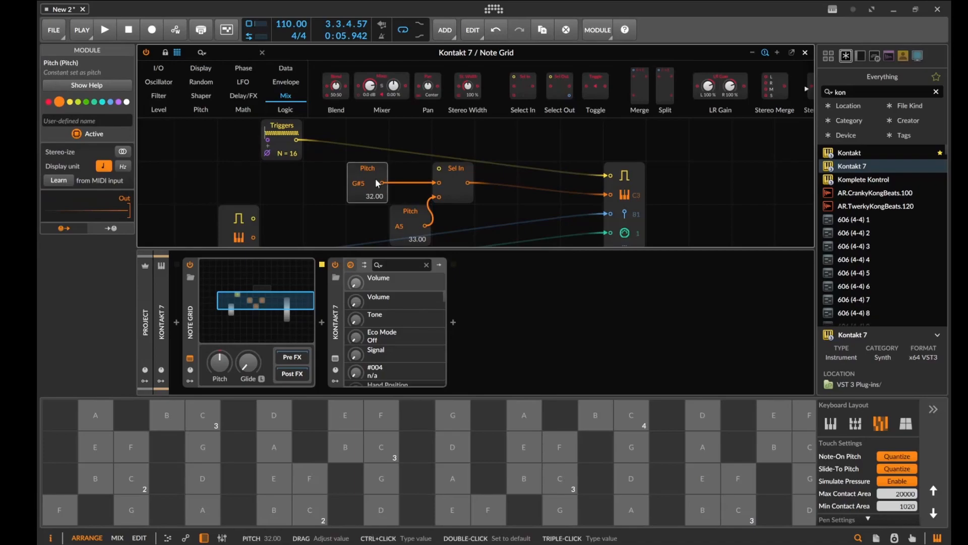
{"action": "left_click", "coordinate": [454, 173]}
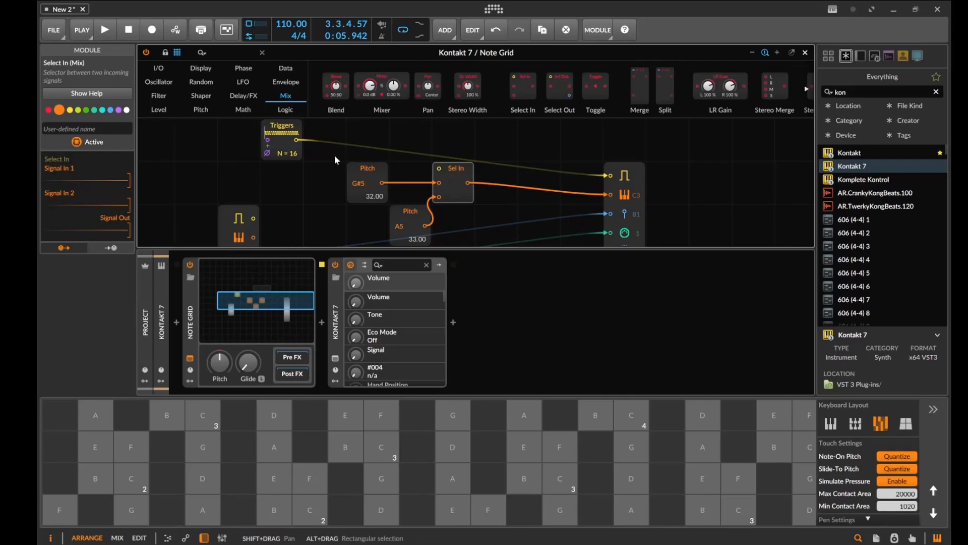
{"action": "mouse_move", "coordinate": [276, 137]}
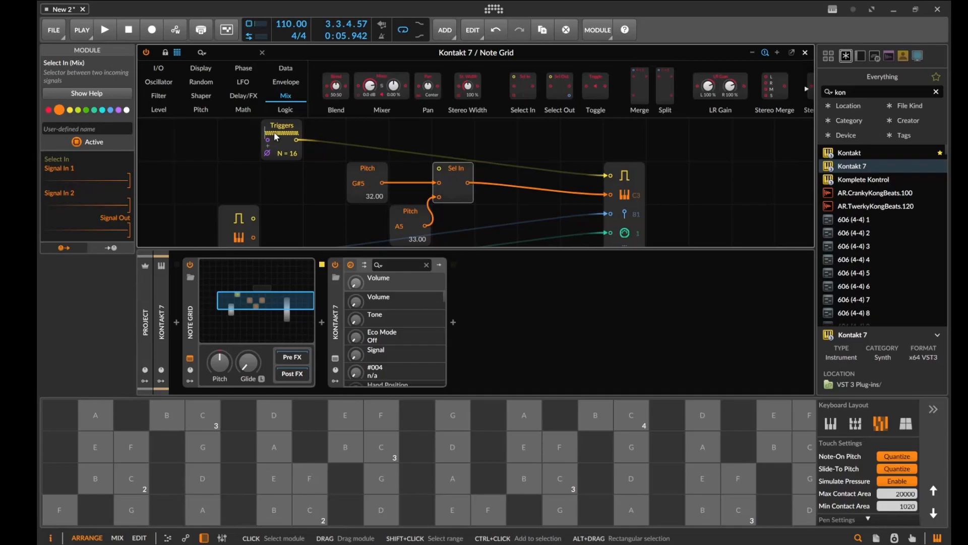
{"action": "mouse_move", "coordinate": [243, 110]}
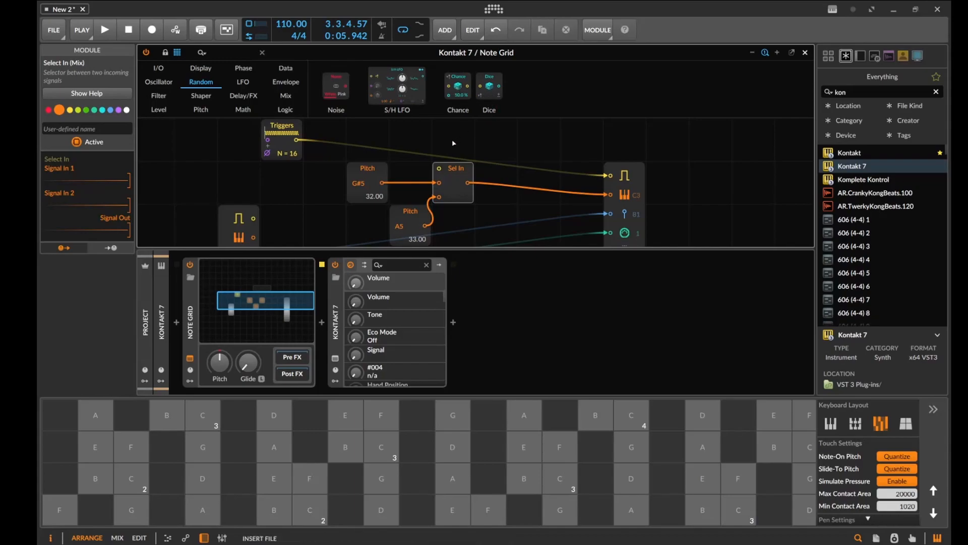
Add a trigger-fired Dice driving Select In's choice input, then stop playback.
{"action": "left_click", "coordinate": [453, 182]}
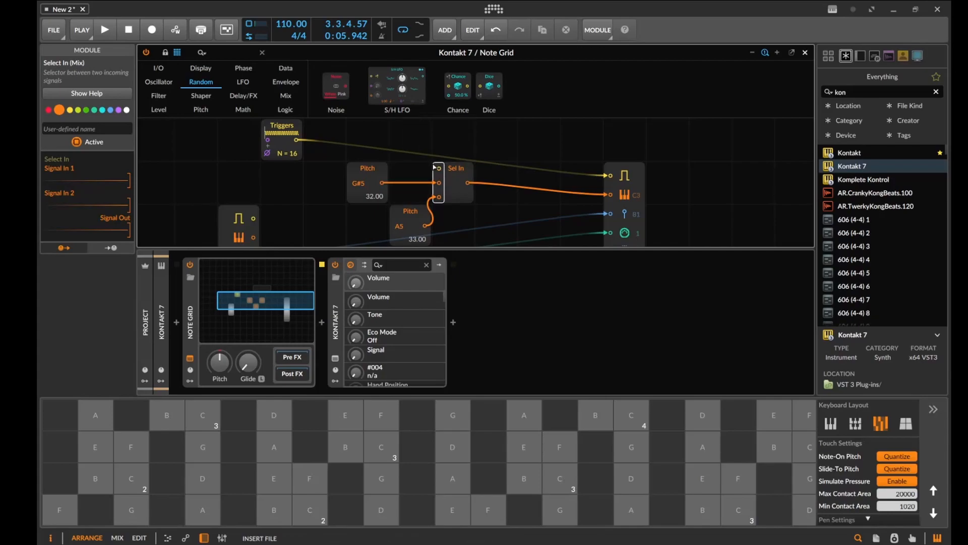
{"action": "left_click", "coordinate": [410, 140]}
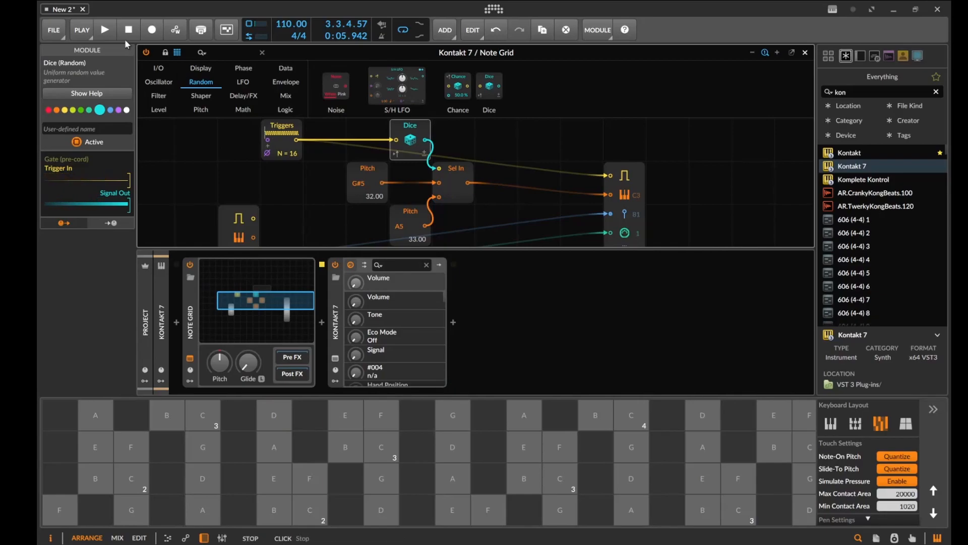
{"action": "left_click", "coordinate": [105, 30]}
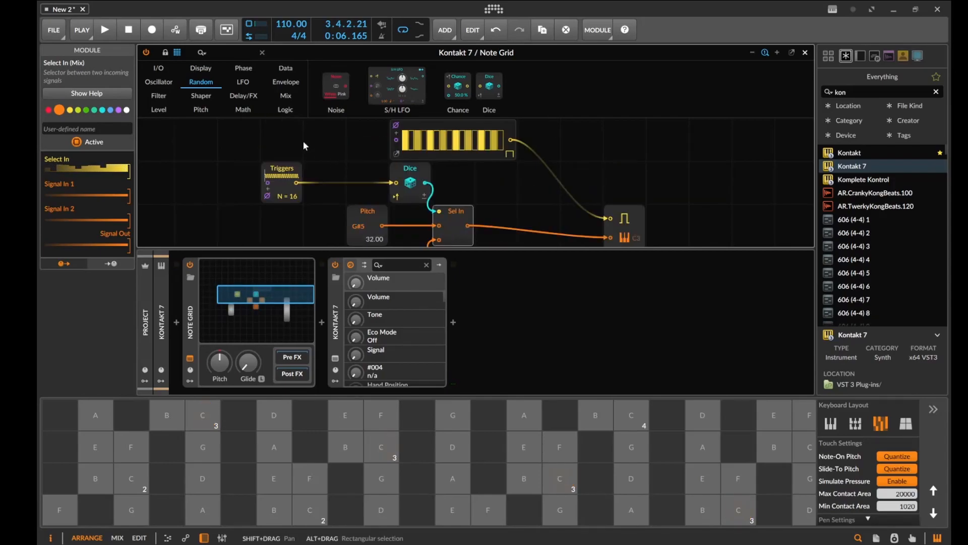
{"action": "left_click", "coordinate": [105, 29]}
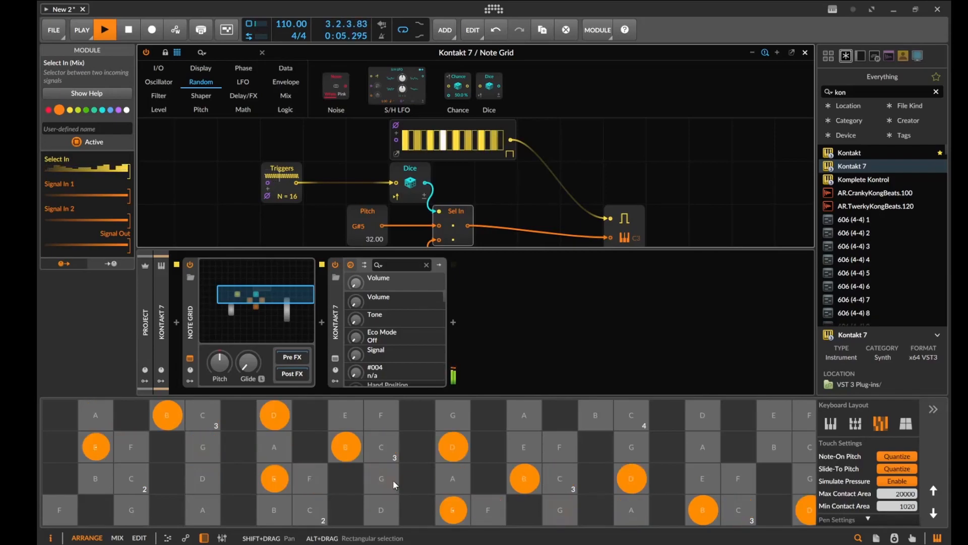
{"action": "left_click", "coordinate": [129, 30]}
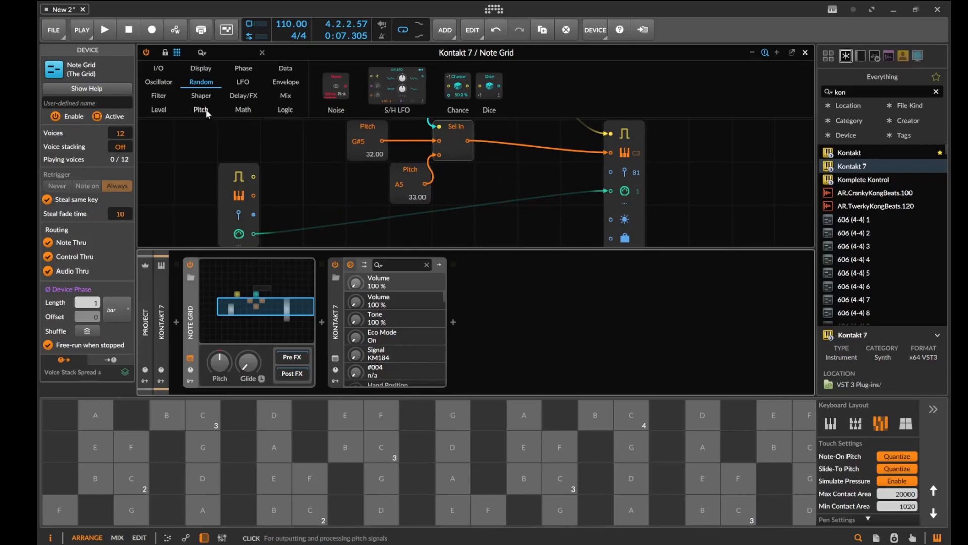
{"action": "mouse_move", "coordinate": [345, 198]}
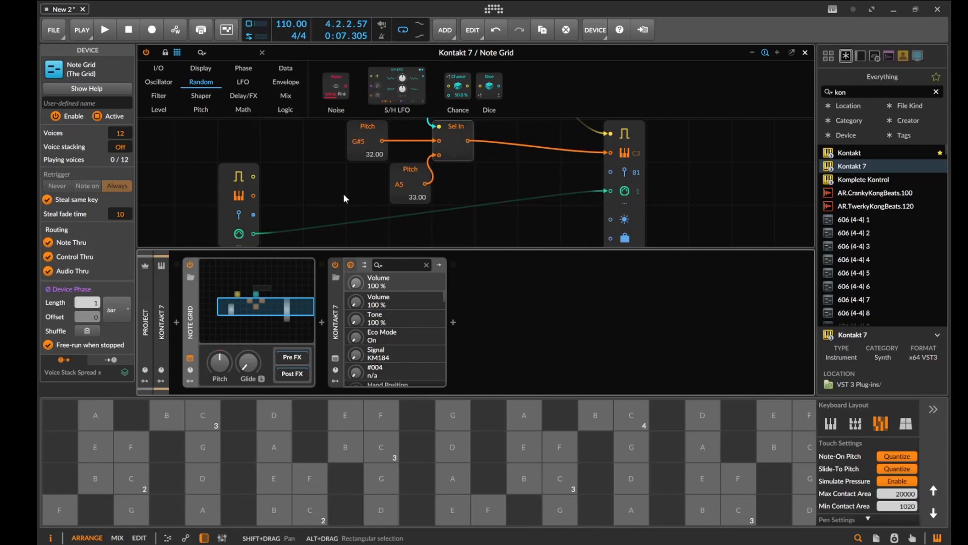
Wire Note In velocity to Kontakt, insert Humanize and adjust its chance, then play.
{"action": "left_click_drag", "start_coordinate": [253, 215], "coordinate": [610, 172]}
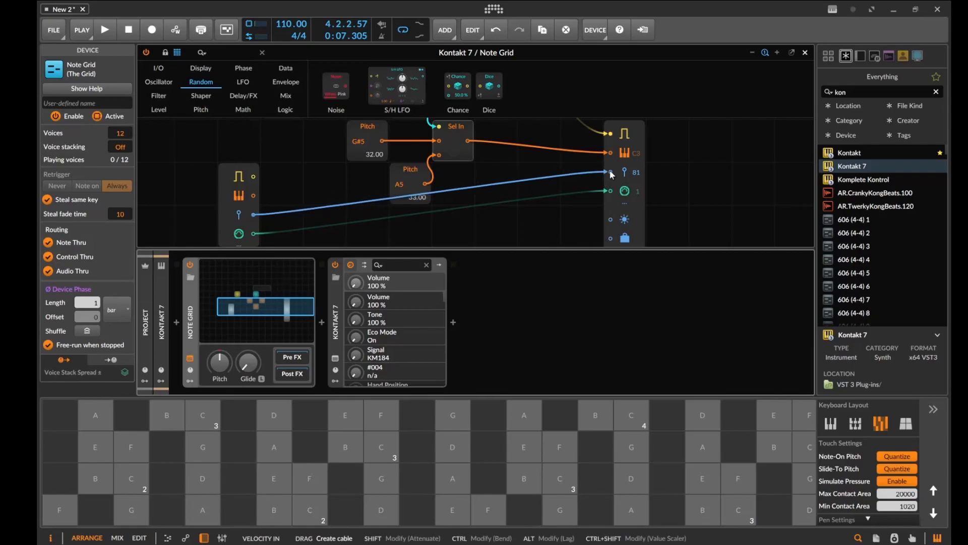
{"action": "type", "text": "hum"}
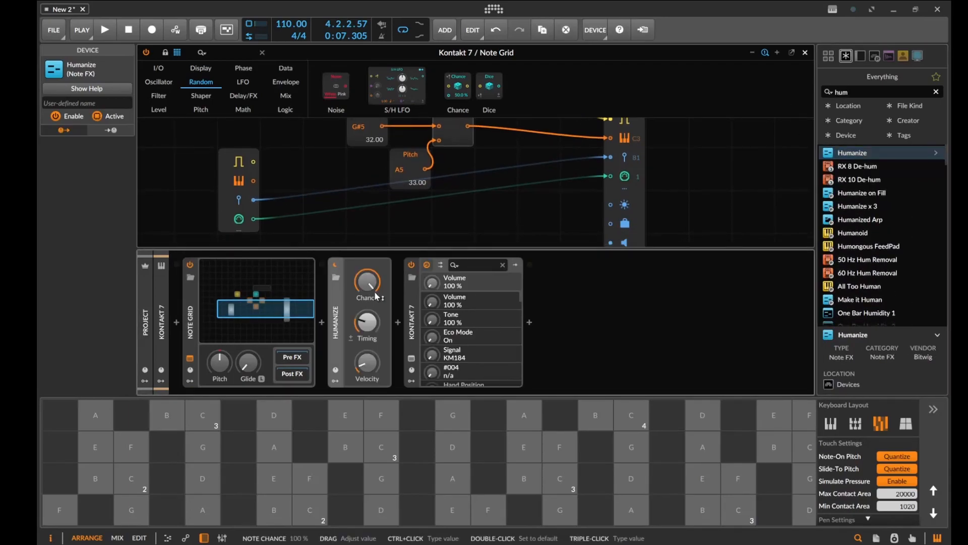
{"action": "left_click_drag", "start_coordinate": [366, 281], "coordinate": [367, 272]}
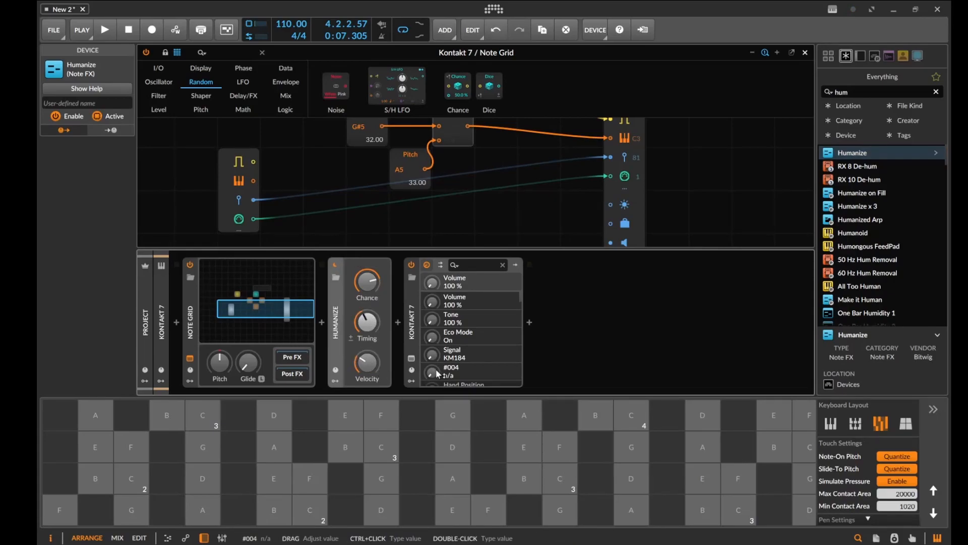
{"action": "left_click", "coordinate": [104, 30]}
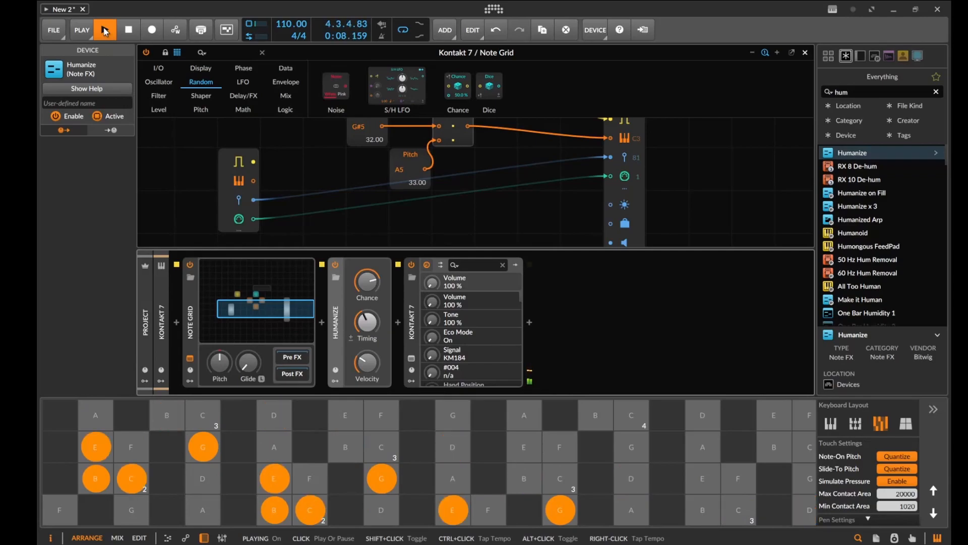
{"action": "left_click", "coordinate": [104, 29]}
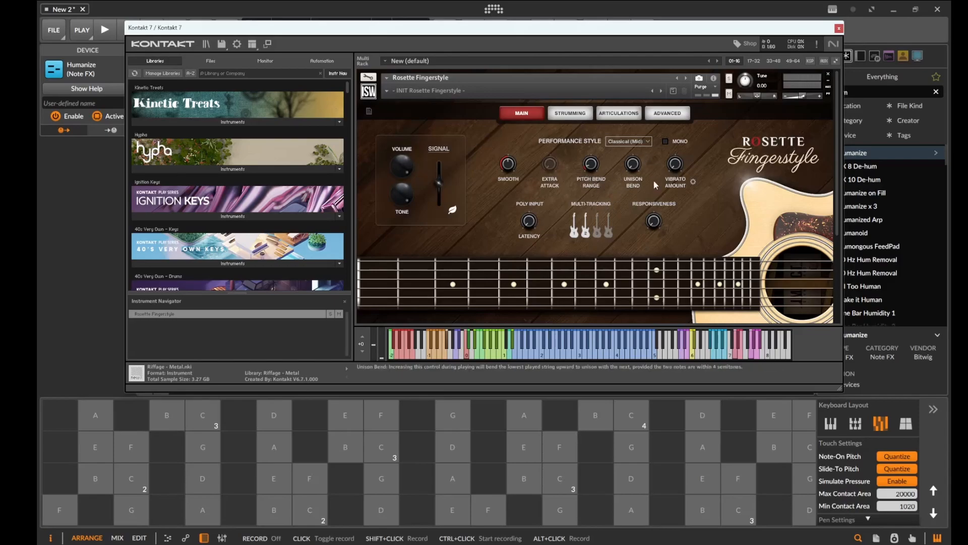
{"action": "mouse_move", "coordinate": [667, 192]}
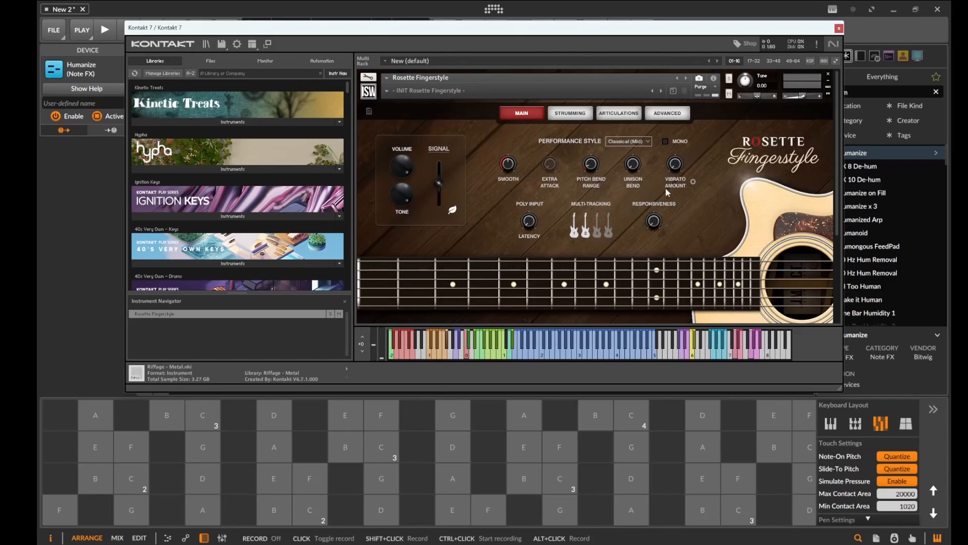
{"action": "mouse_move", "coordinate": [653, 221]}
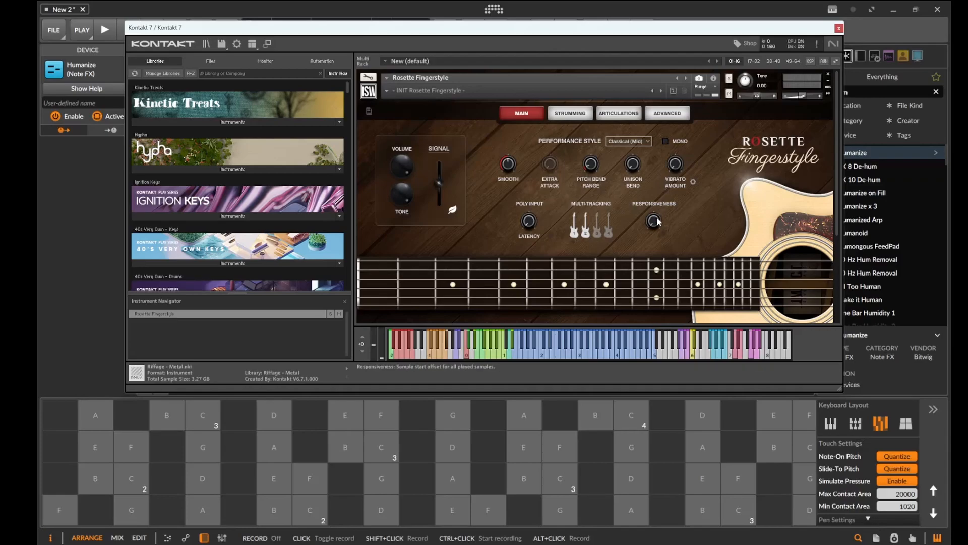
{"action": "mouse_move", "coordinate": [583, 142]}
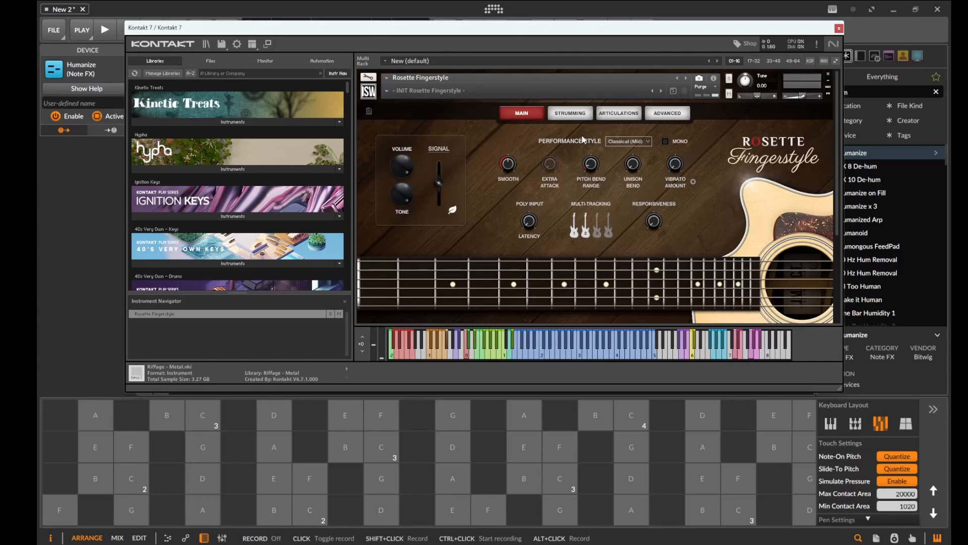
Open Rosette Fingerstyle's STRUMMING page and enable Strumming Mode.
{"action": "left_click", "coordinate": [569, 113]}
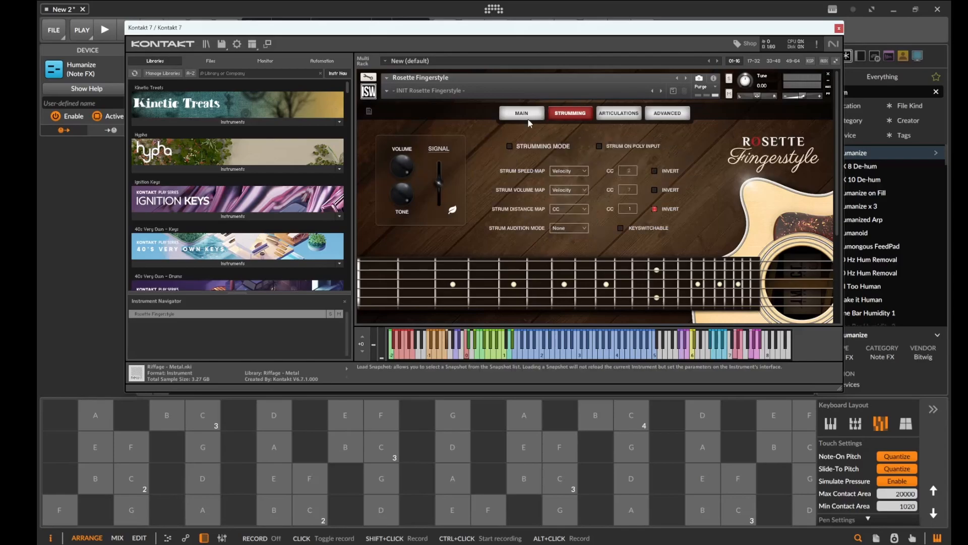
{"action": "mouse_move", "coordinate": [590, 177]}
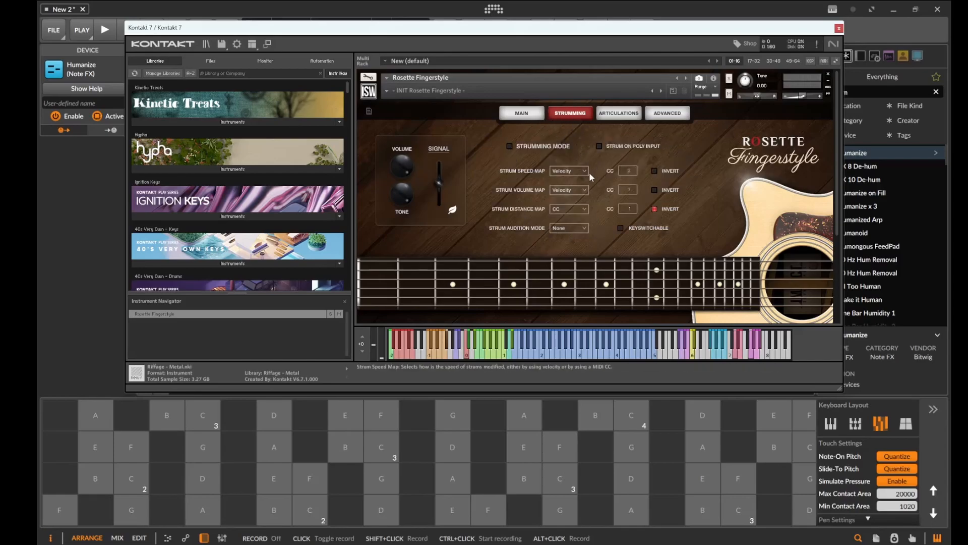
{"action": "left_click", "coordinate": [509, 146]}
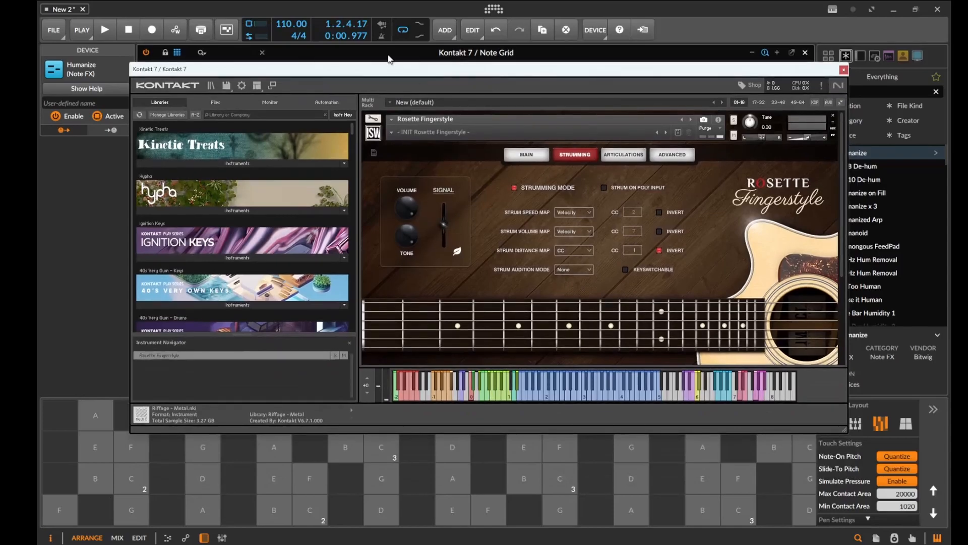
After a playback pass, map Strum Speed to MIDI CC 4 and close Kontakt.
{"action": "left_click", "coordinate": [104, 30]}
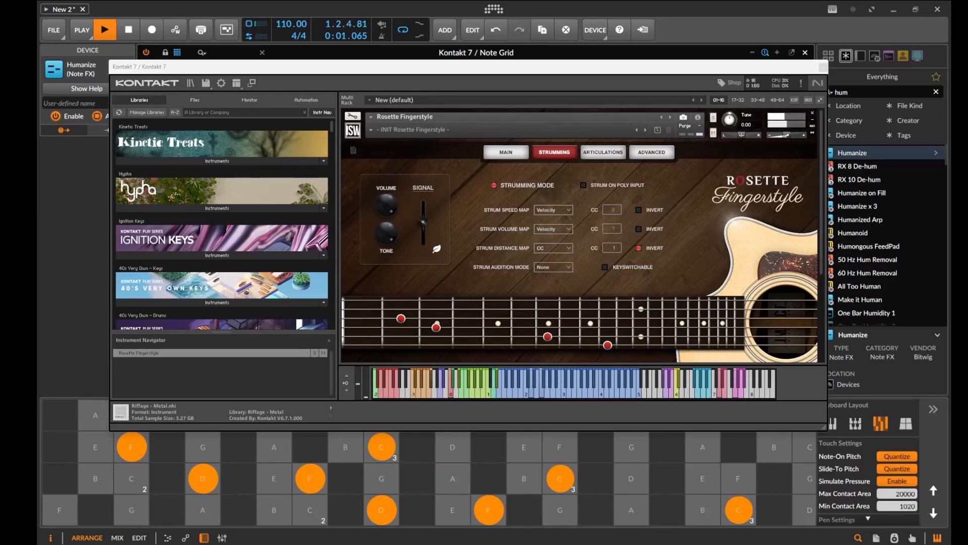
{"action": "left_click", "coordinate": [105, 30]}
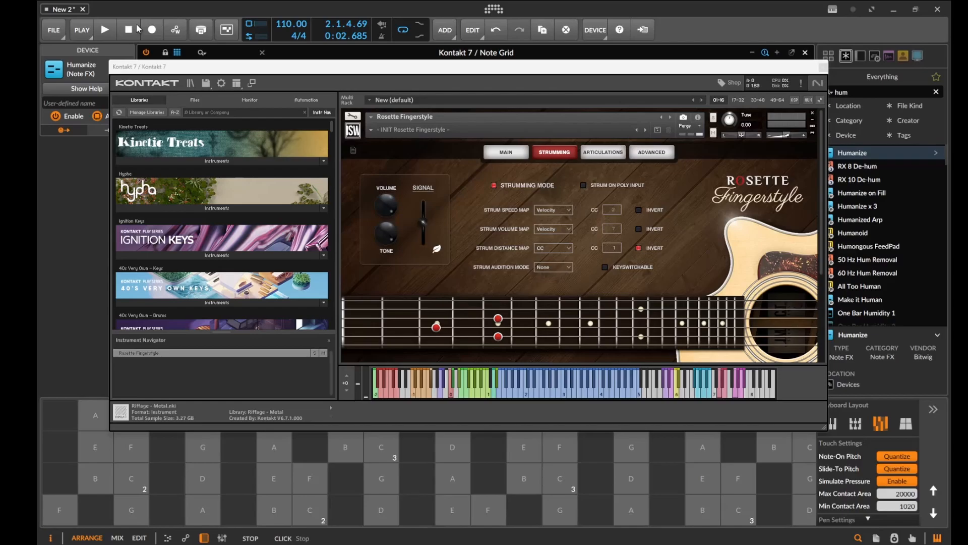
{"action": "mouse_move", "coordinate": [190, 83]}
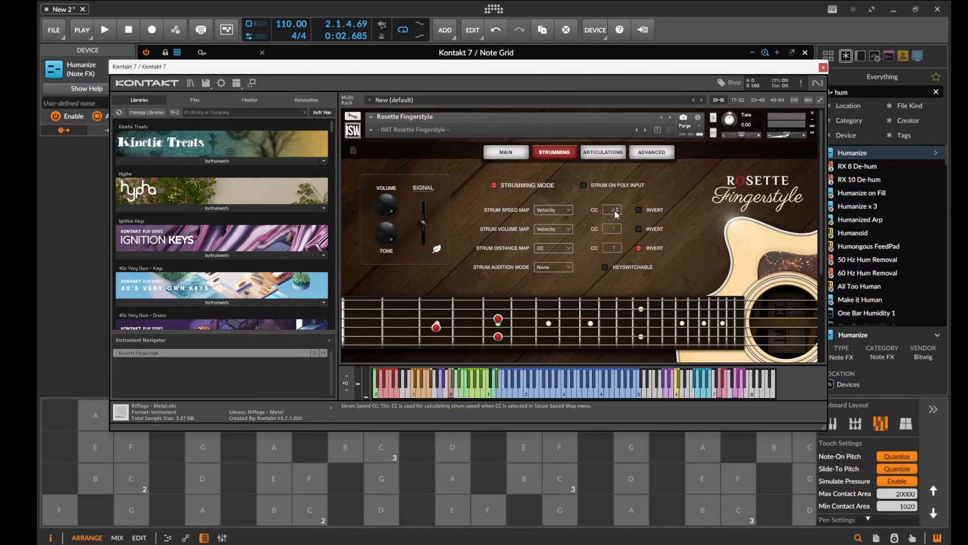
{"action": "left_click", "coordinate": [552, 209]}
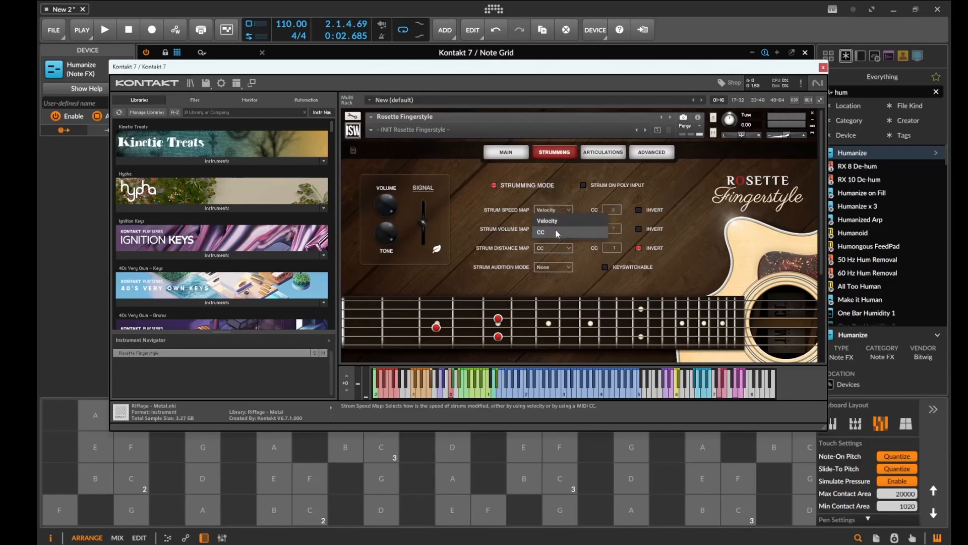
{"action": "left_click", "coordinate": [541, 231]}
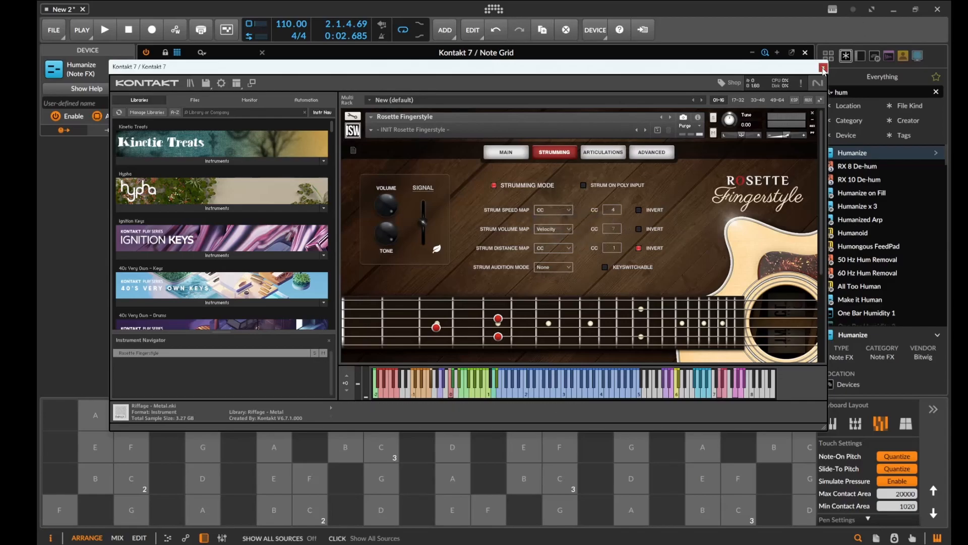
{"action": "left_click", "coordinate": [823, 66]}
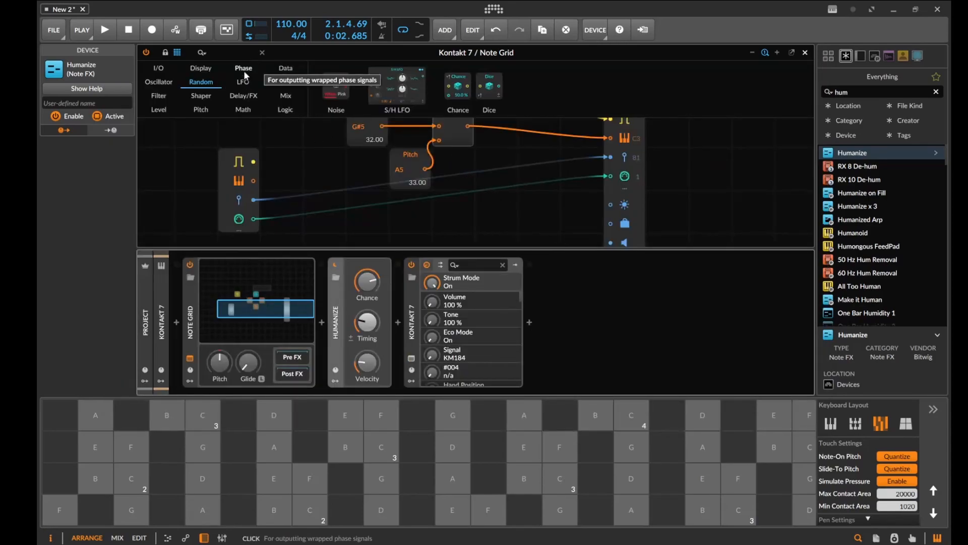
{"action": "left_click", "coordinate": [158, 68]}
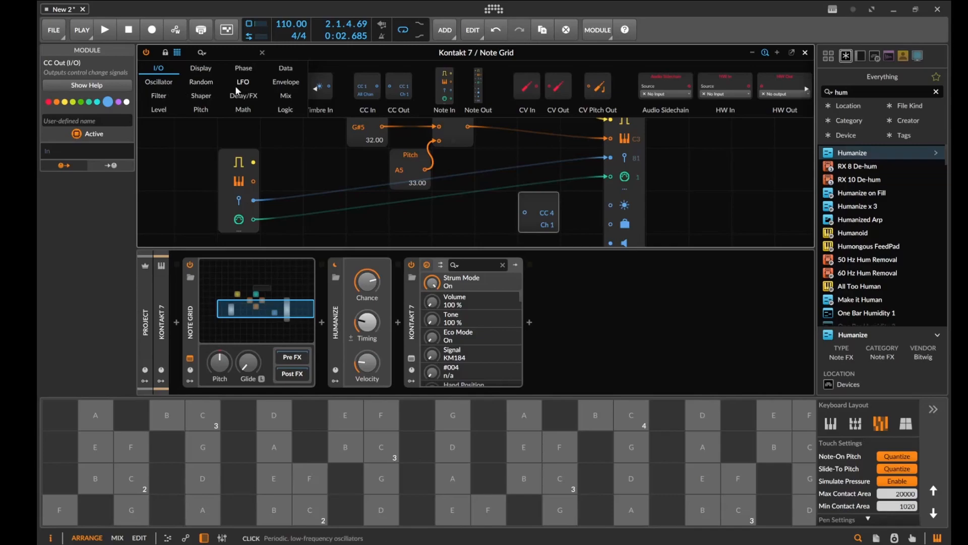
Add an LFO module feeding a CC Out on CC 4, then start playback.
{"action": "left_click", "coordinate": [242, 82]}
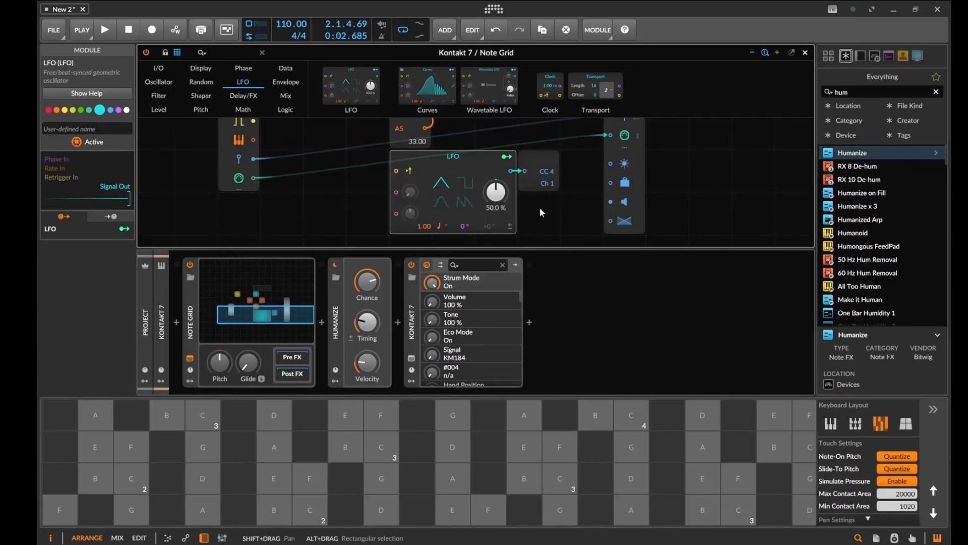
{"action": "left_click", "coordinate": [104, 29]}
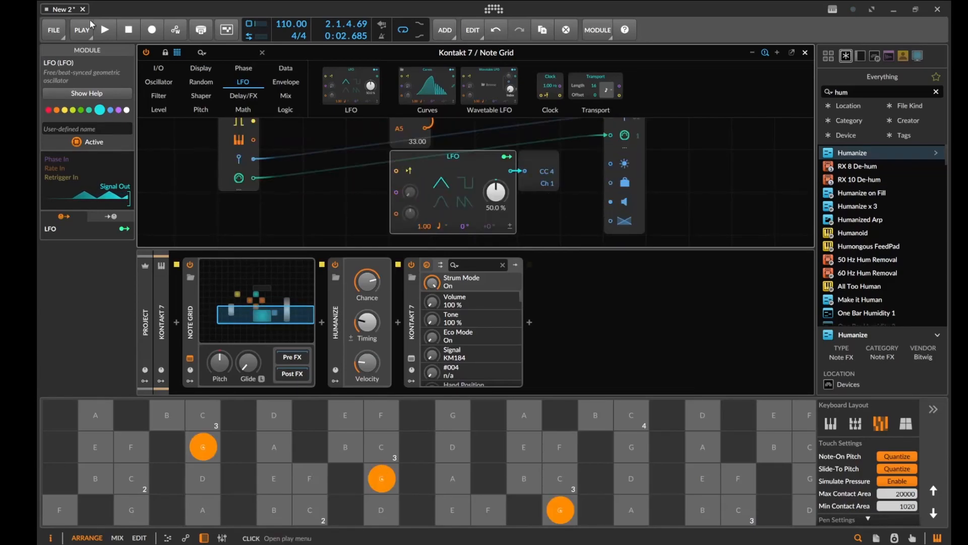
{"action": "left_click", "coordinate": [104, 29]}
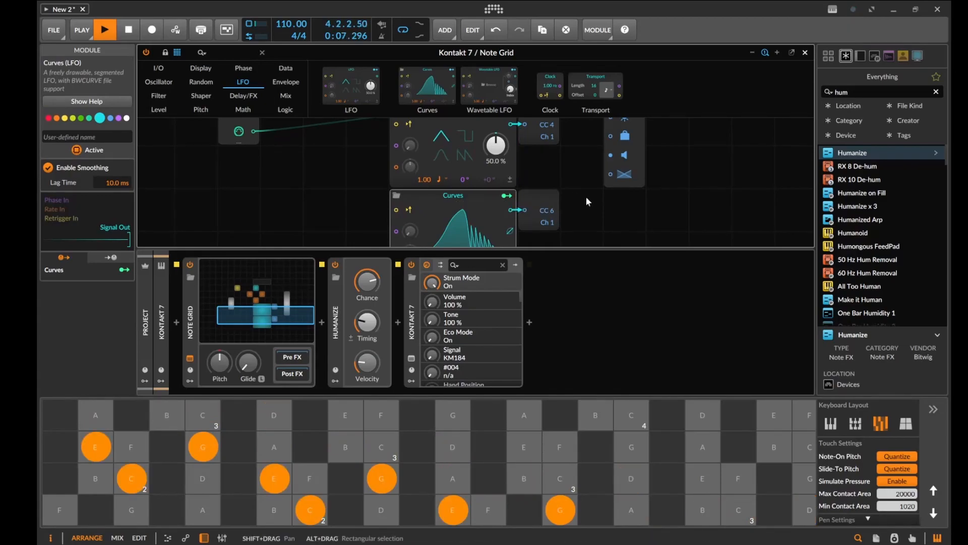
Feed a Curves module into a CC Out on CC 6, Ch 1, with playback running.
{"action": "left_click", "coordinate": [105, 30]}
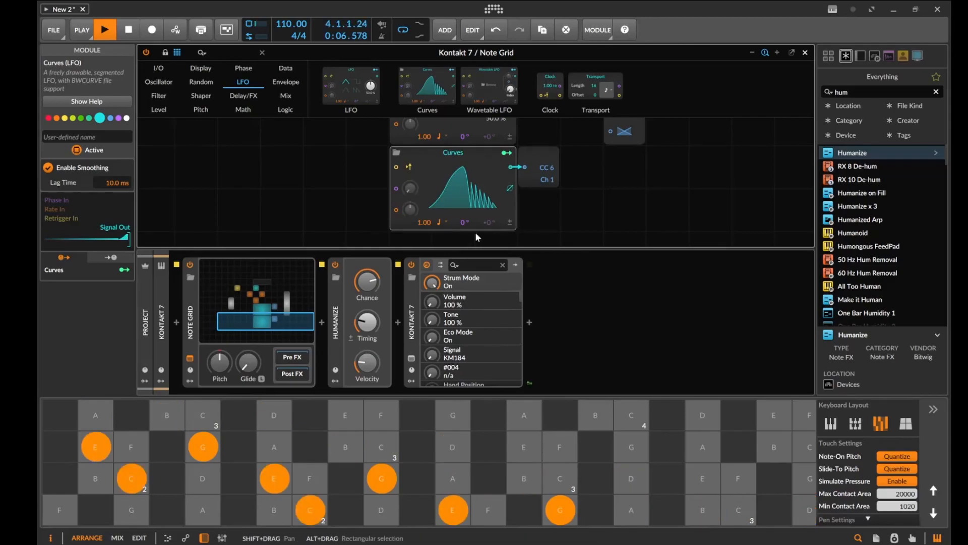
Show the Kontakt 7 window with Hypha's Emerald (Maj) instrument while the patch plays.
{"action": "left_click", "coordinate": [438, 237]}
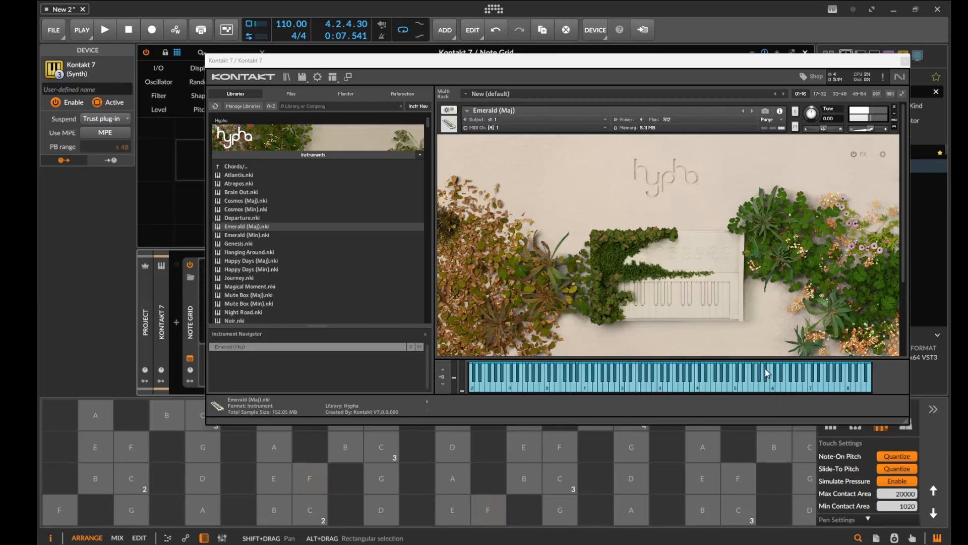
{"action": "left_click", "coordinate": [104, 30]}
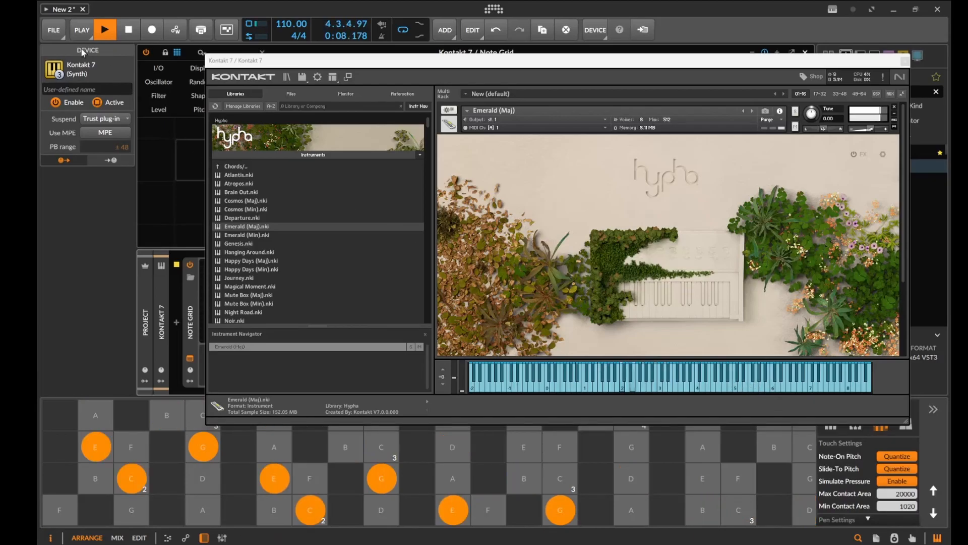
Stop playback, close Kontakt, and play the patch through Piano V's American Grand.
{"action": "left_click", "coordinate": [105, 30]}
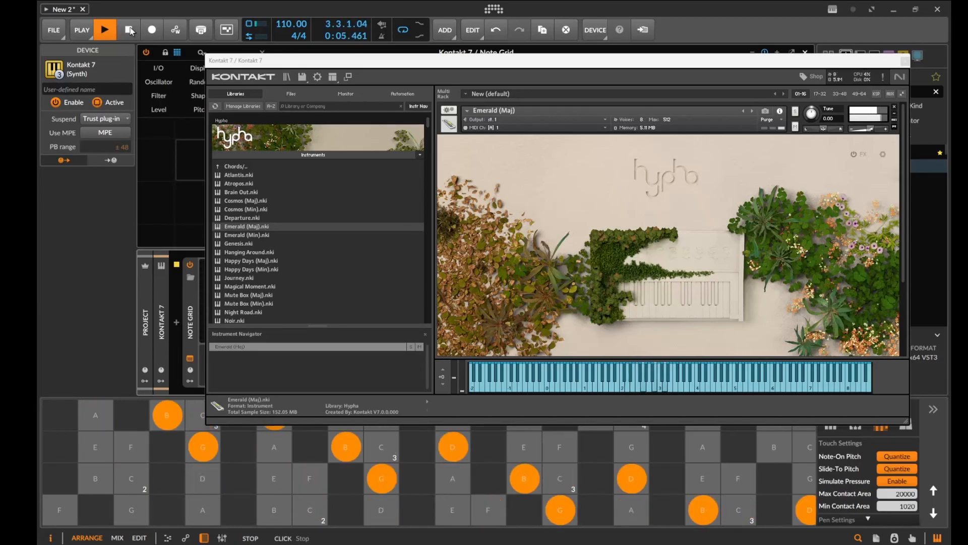
{"action": "left_click", "coordinate": [129, 30]}
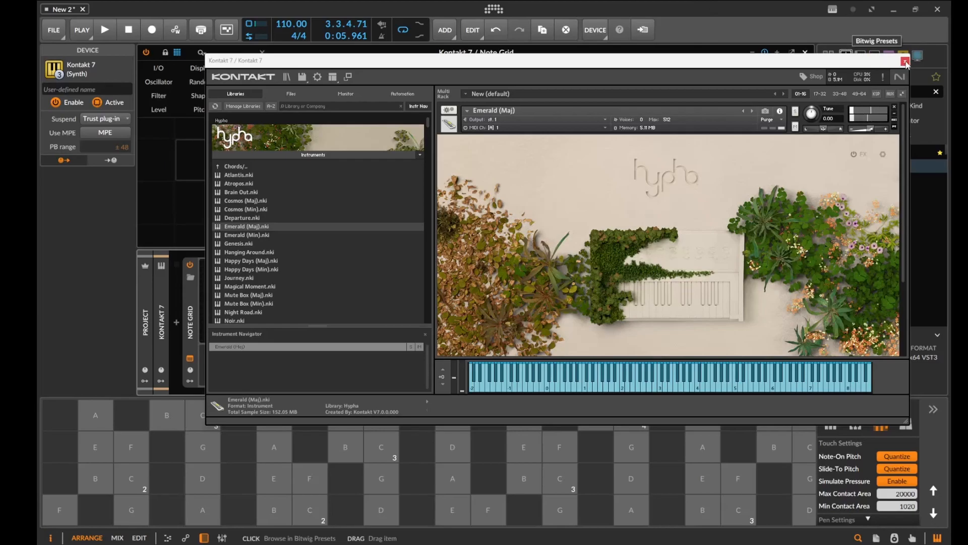
{"action": "left_click", "coordinate": [906, 64]}
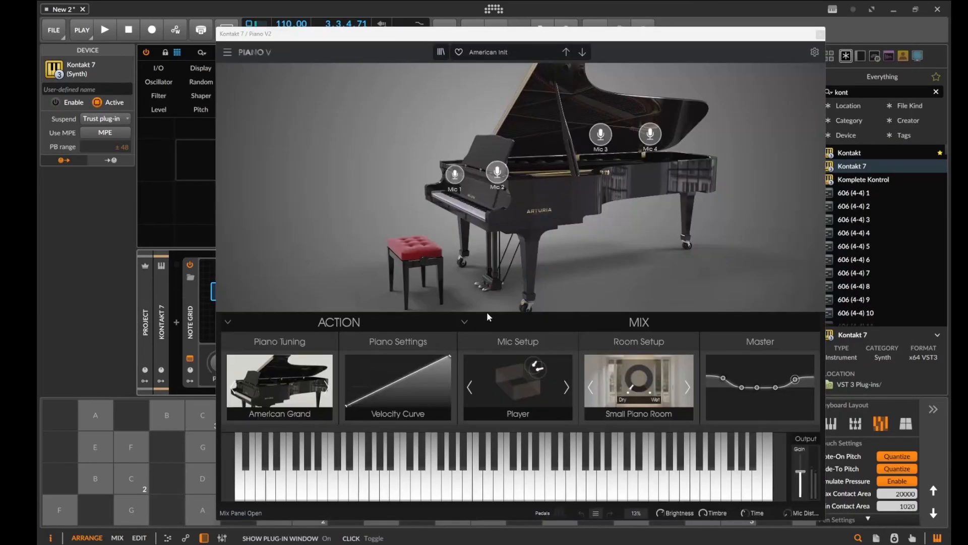
{"action": "left_click", "coordinate": [104, 29]}
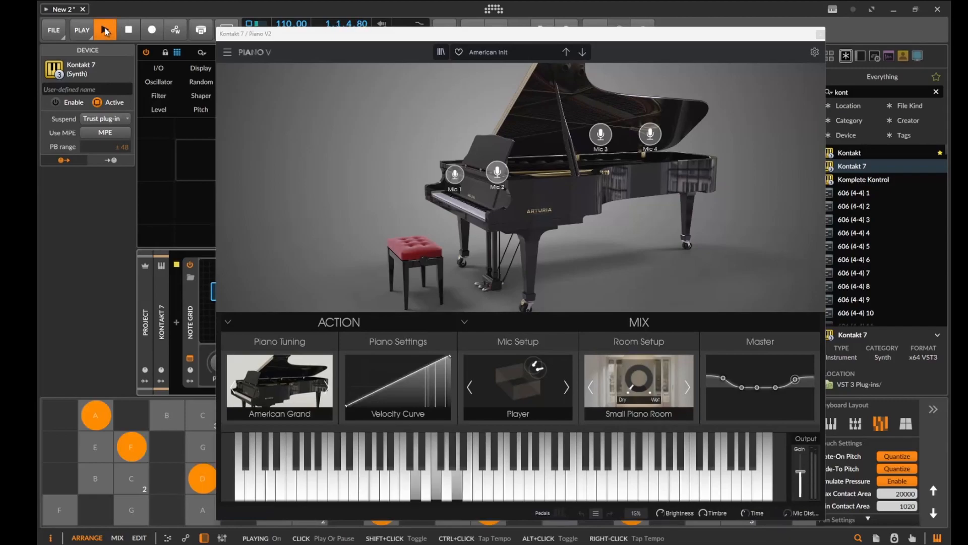
Stop playback and leave Piano V's parameter list, with Pitch Center 440, showing.
{"action": "left_click", "coordinate": [105, 30]}
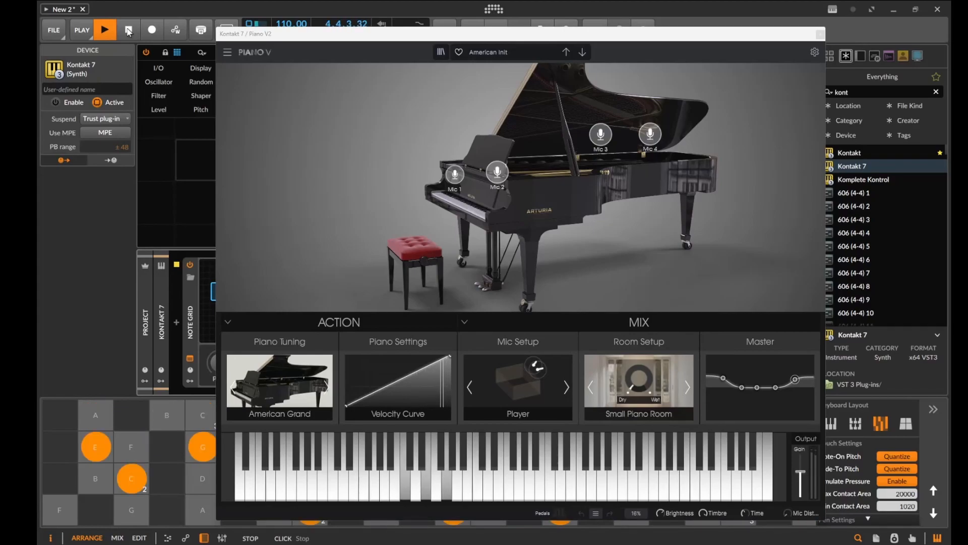
{"action": "left_click", "coordinate": [104, 30]}
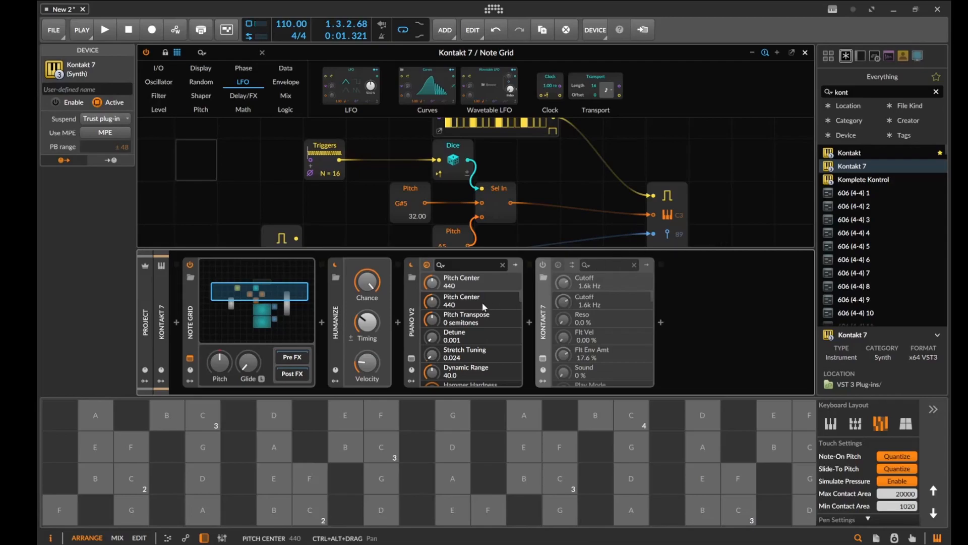
{"action": "mouse_move", "coordinate": [541, 289]}
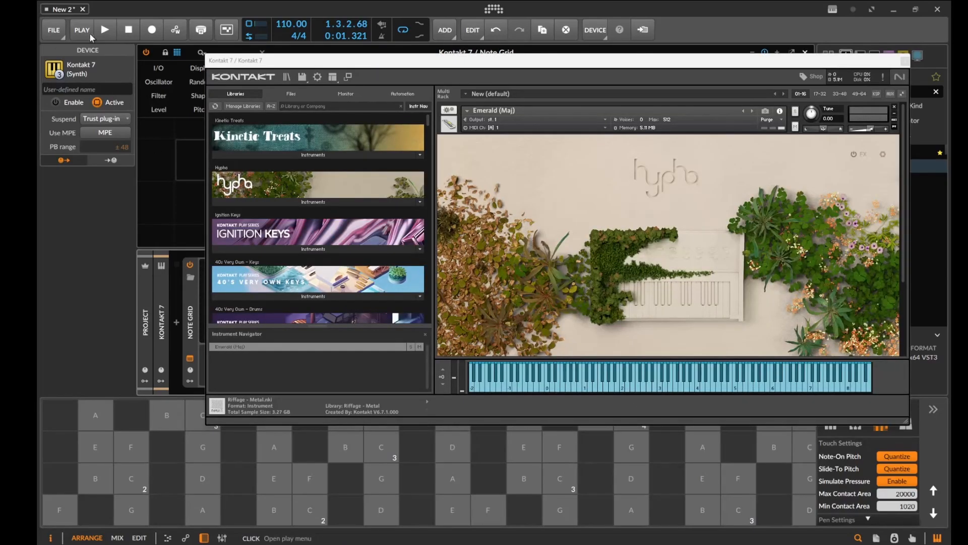
Play the patch through Kontakt's Emerald (Maj) piano, then stop playback.
{"action": "left_click", "coordinate": [105, 29]}
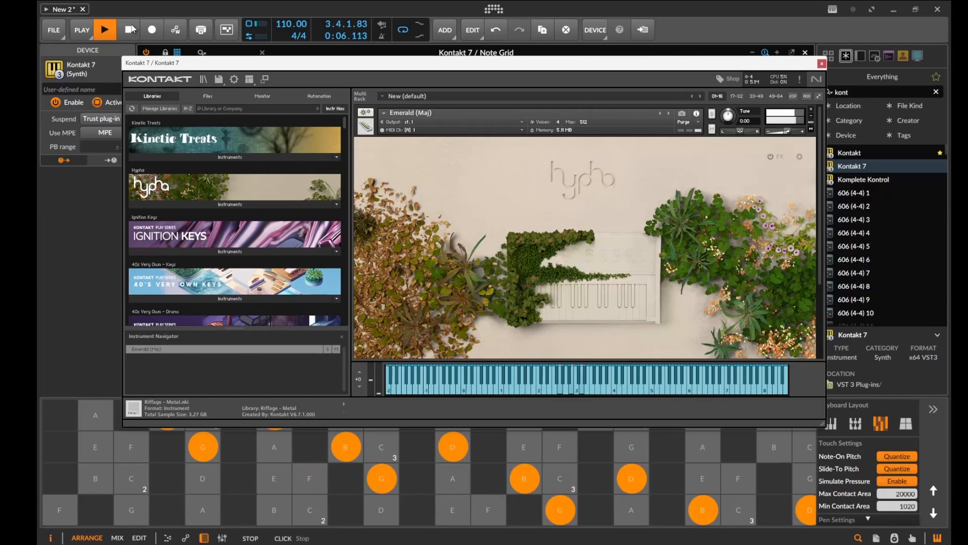
{"action": "left_click", "coordinate": [129, 29]}
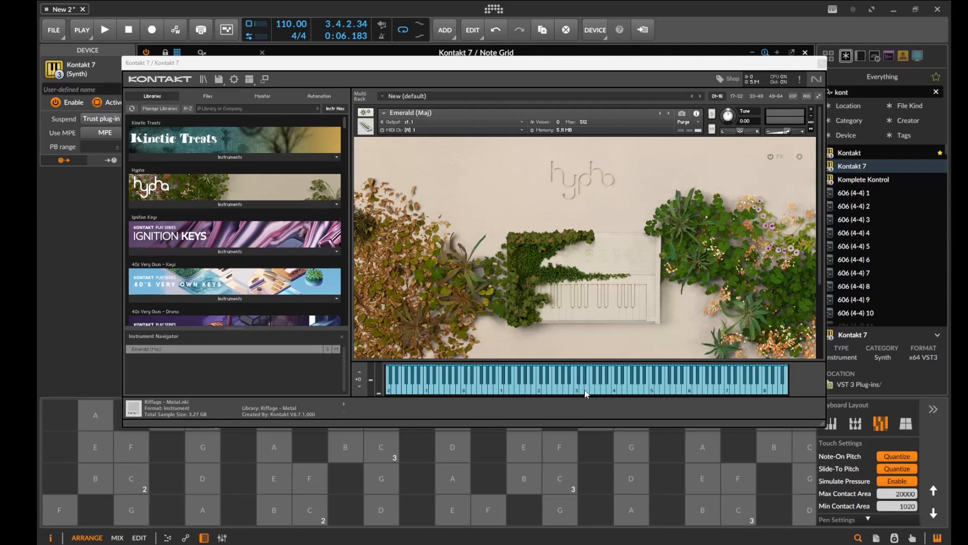
{"action": "mouse_move", "coordinate": [564, 369]}
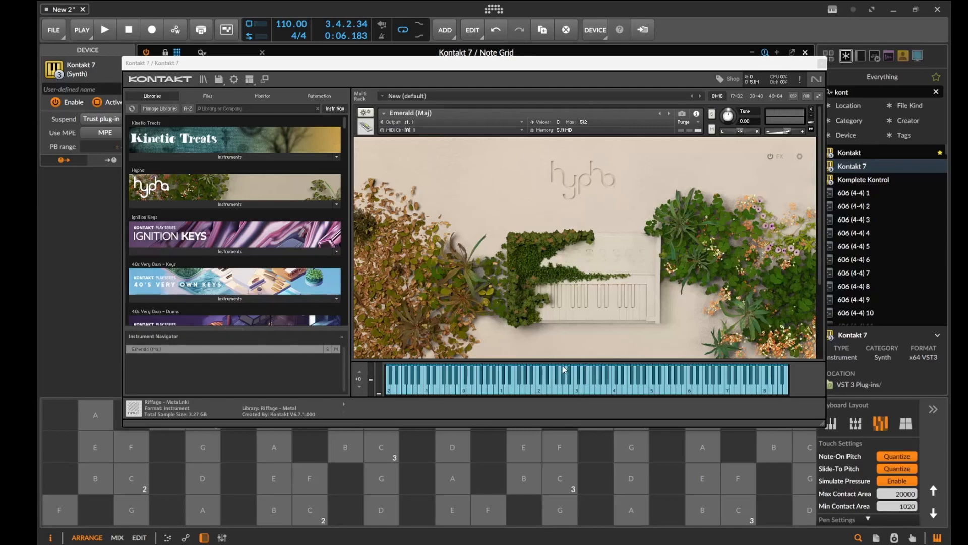
{"action": "mouse_move", "coordinate": [826, 101]}
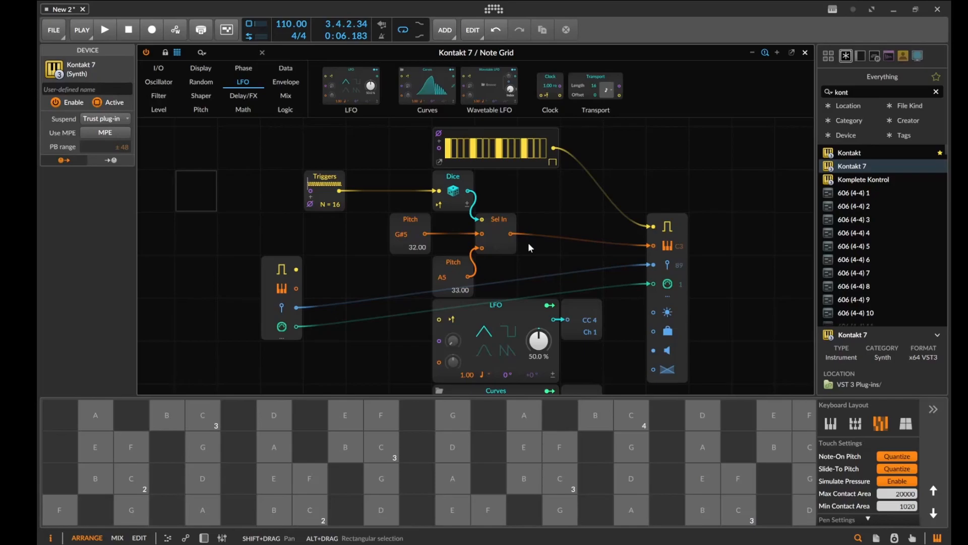
{"action": "mouse_move", "coordinate": [475, 396]}
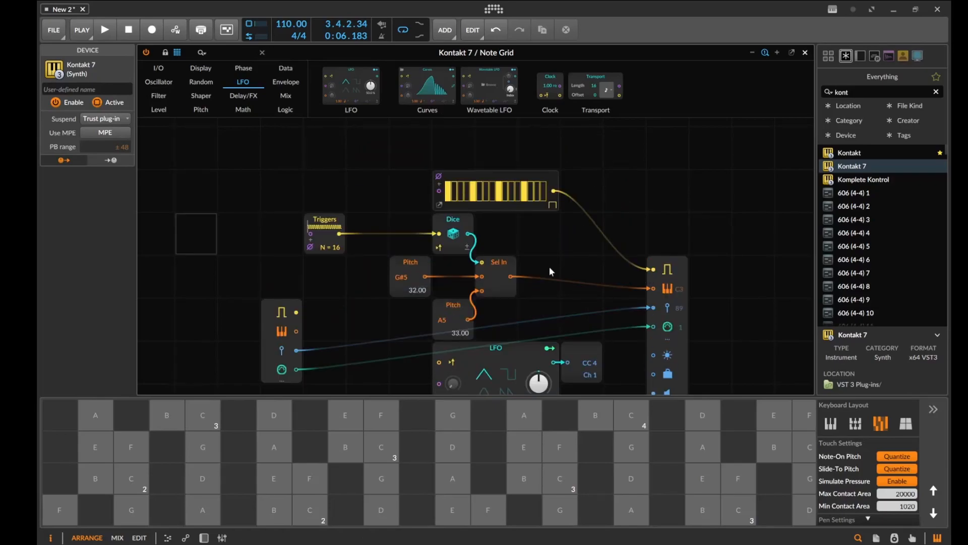
{"action": "mouse_move", "coordinate": [575, 264]}
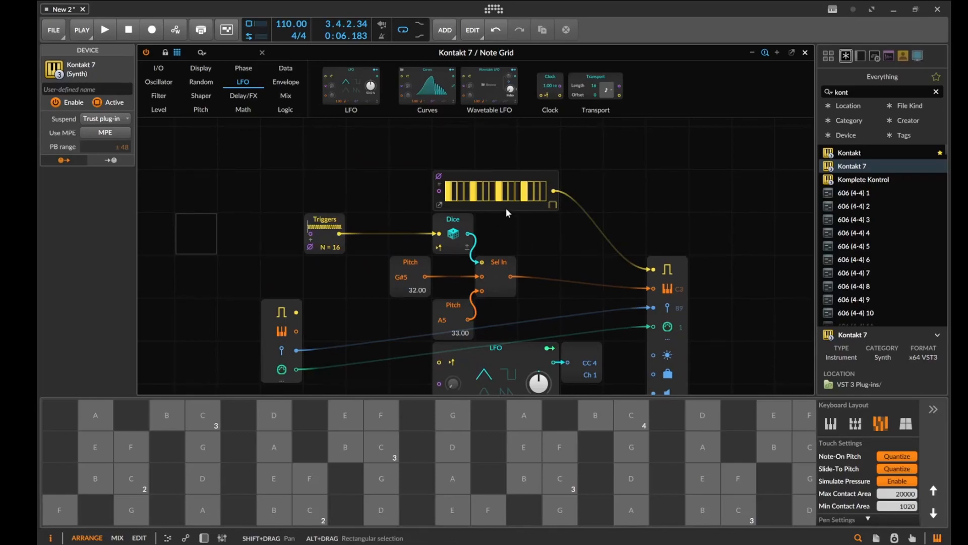
Set the Gates module to an 8-step sequence and restart clip playback.
{"action": "left_click", "coordinate": [494, 190]}
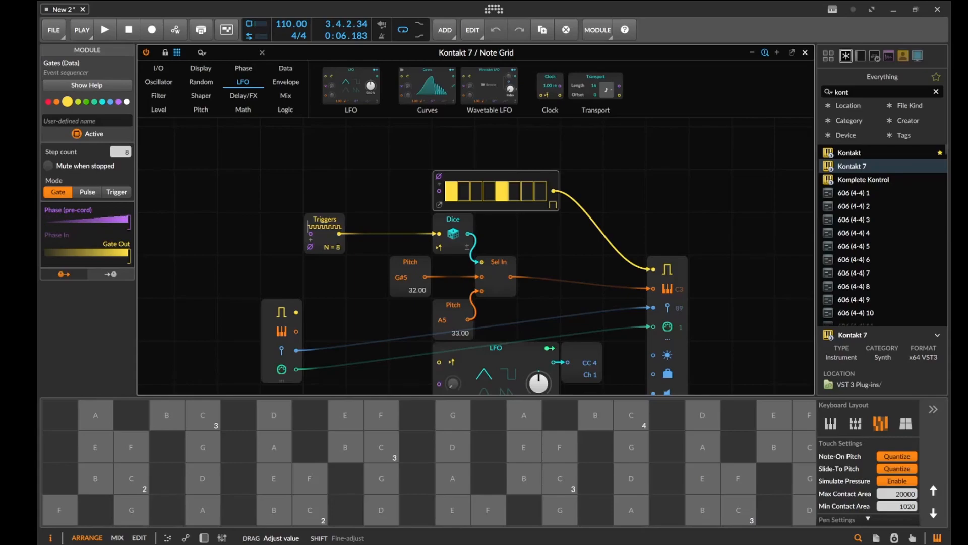
{"action": "left_click", "coordinate": [105, 30]}
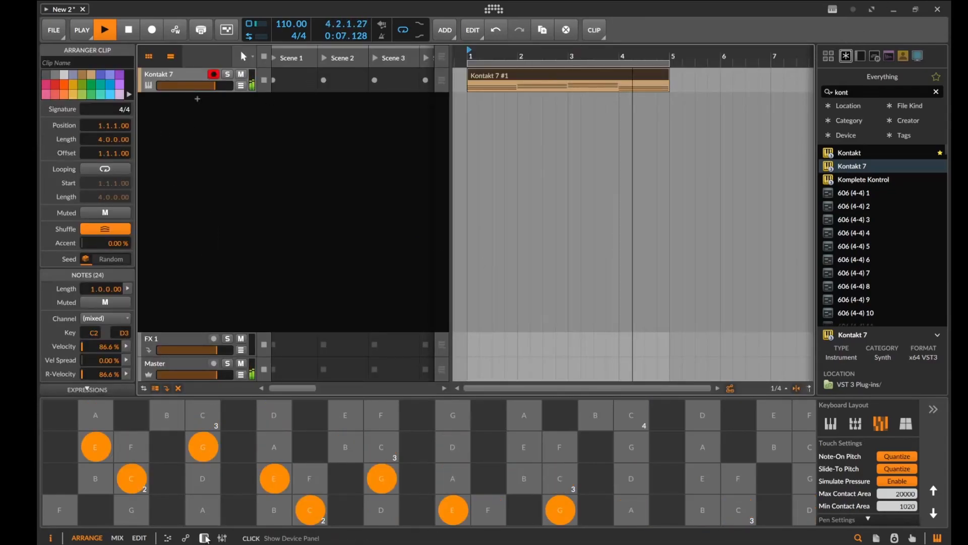
{"action": "left_click", "coordinate": [205, 538]}
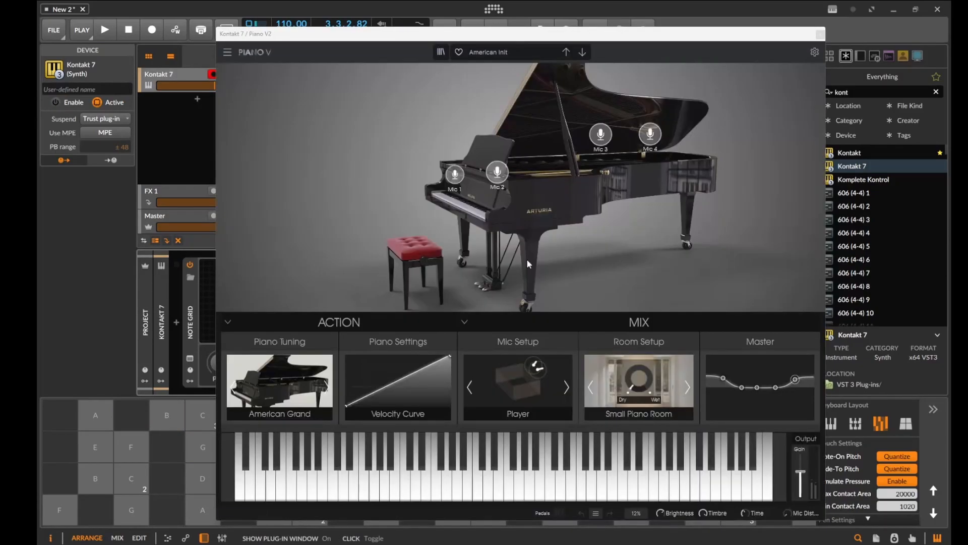
{"action": "left_click", "coordinate": [105, 30]}
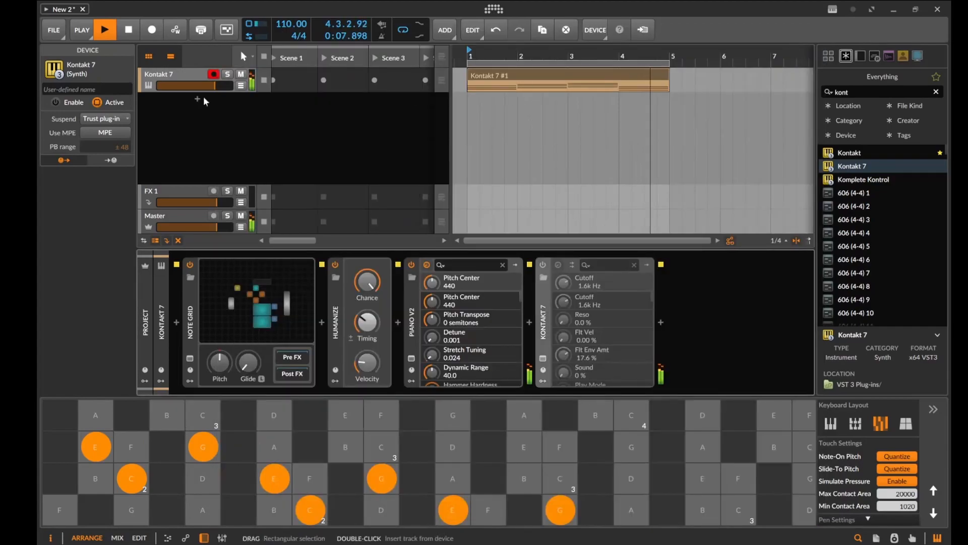
{"action": "left_click", "coordinate": [129, 30]}
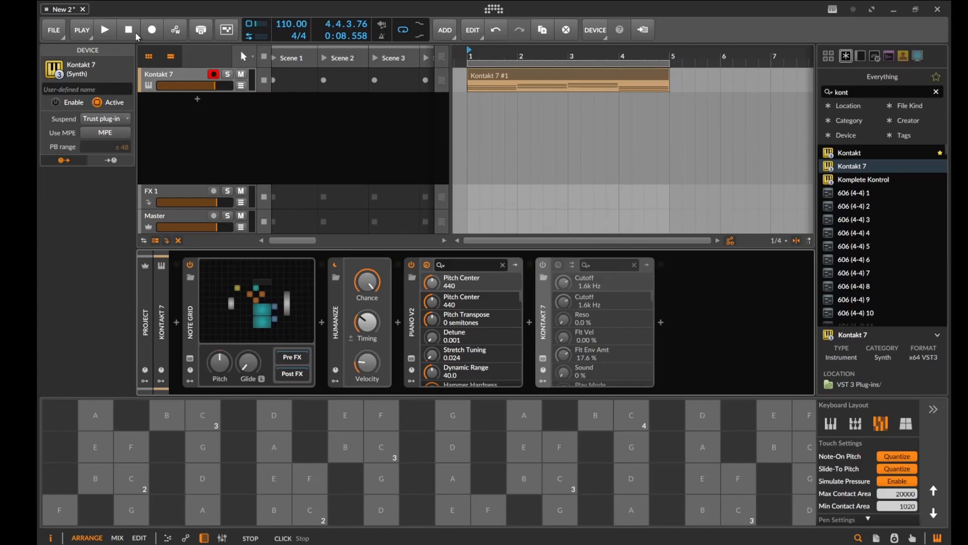
{"action": "mouse_move", "coordinate": [499, 345]}
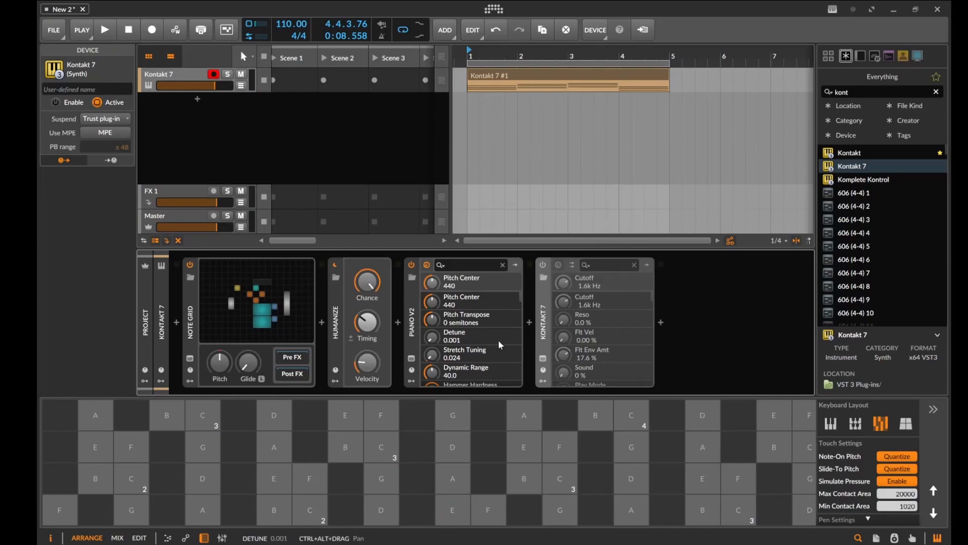